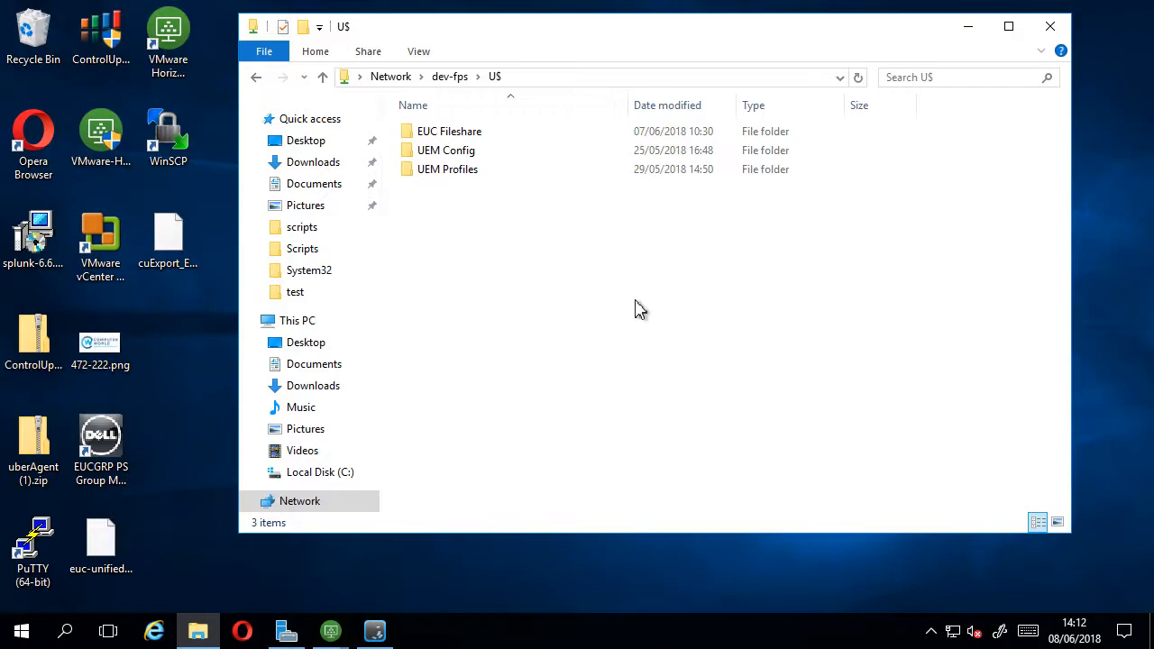
pyautogui.moveTo(527, 406)
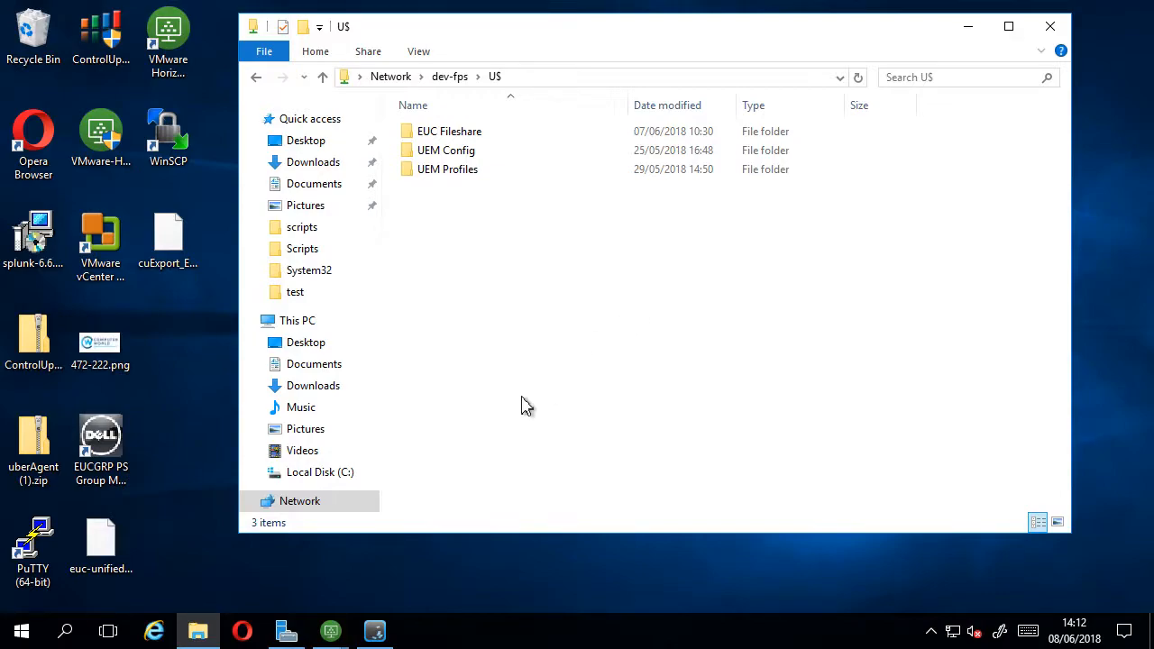
pyautogui.moveTo(447, 570)
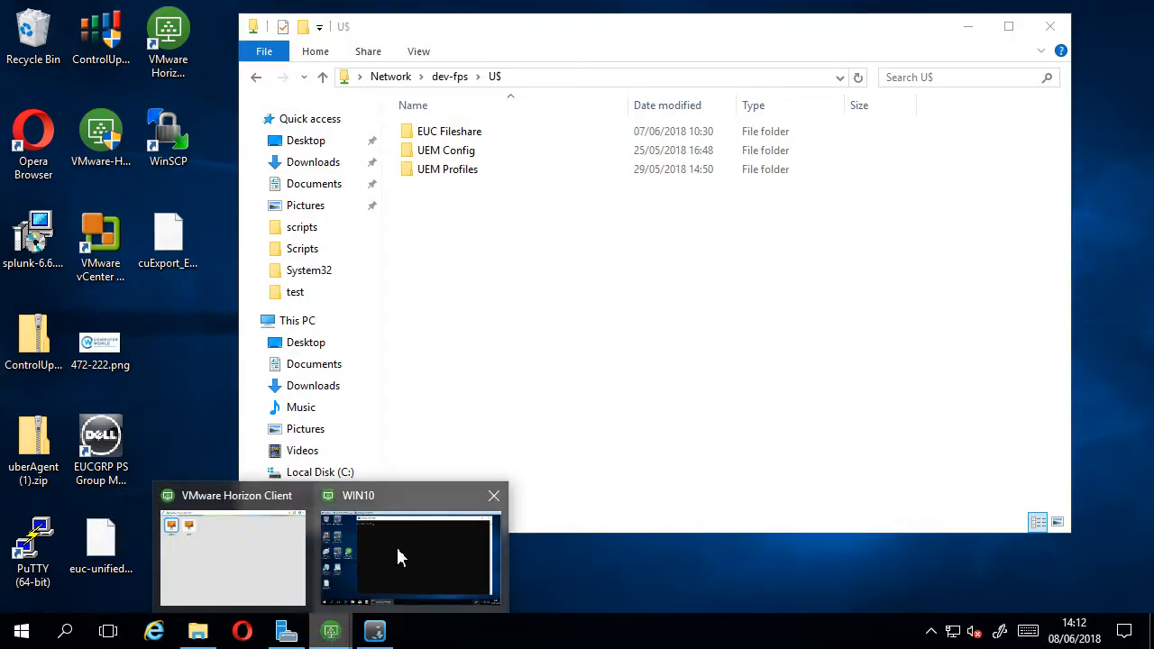
# - Switch to the WIN10 virtual desktop session showing the environment variable listing
pyautogui.click(411, 555)
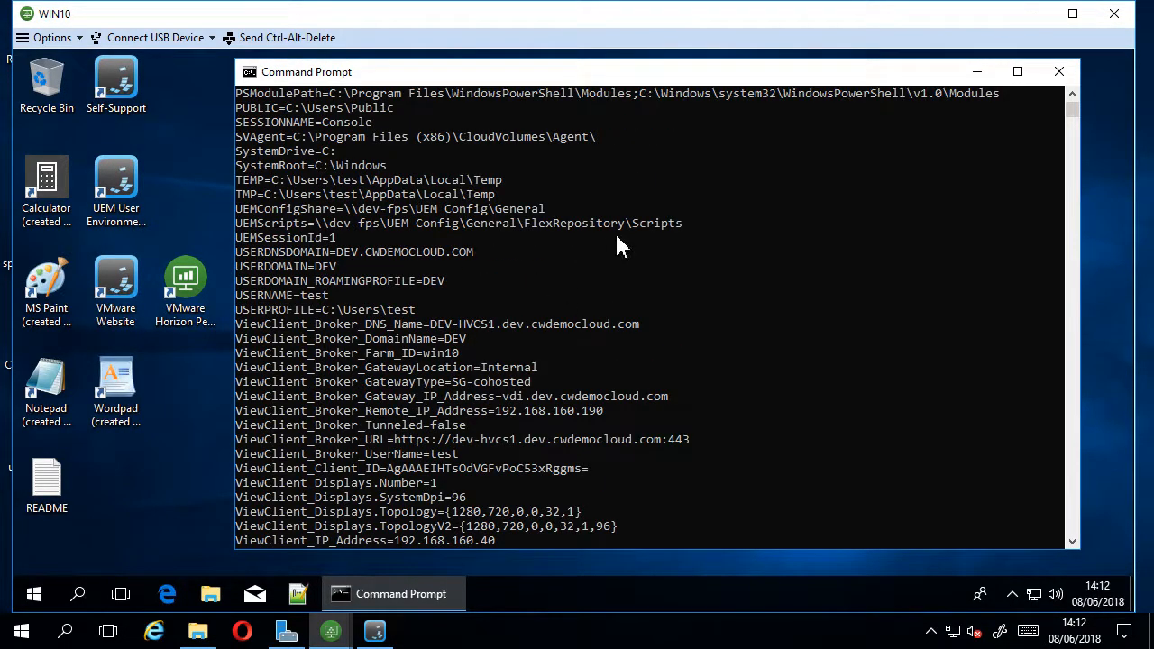
pyautogui.moveTo(350, 251)
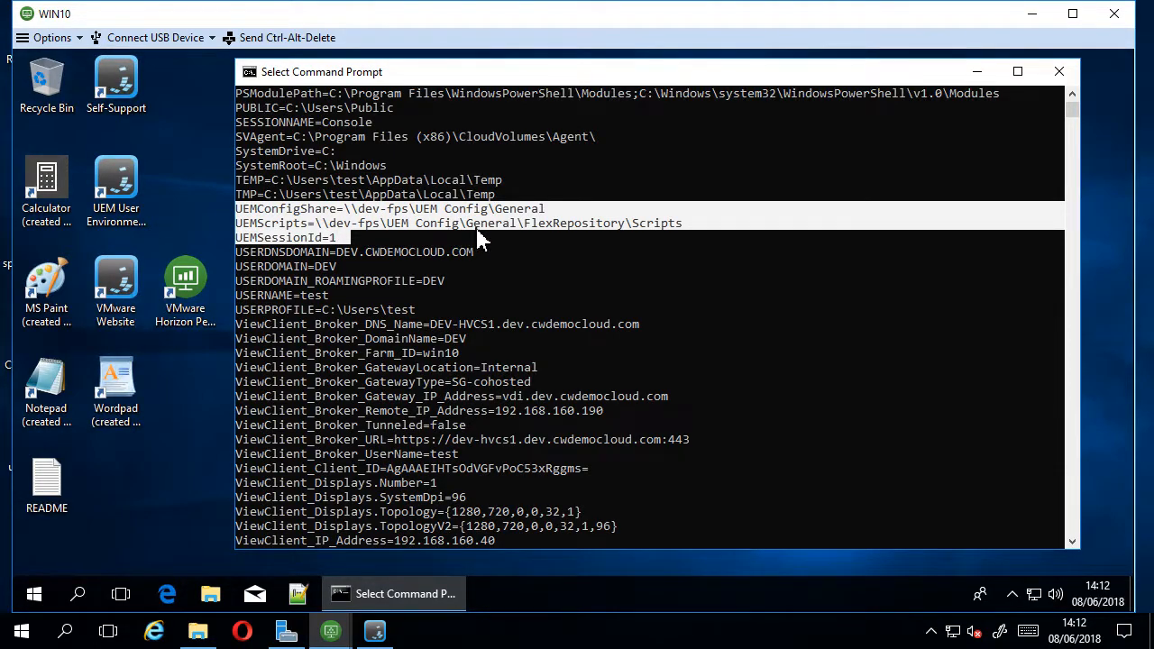
pyautogui.moveTo(595, 238)
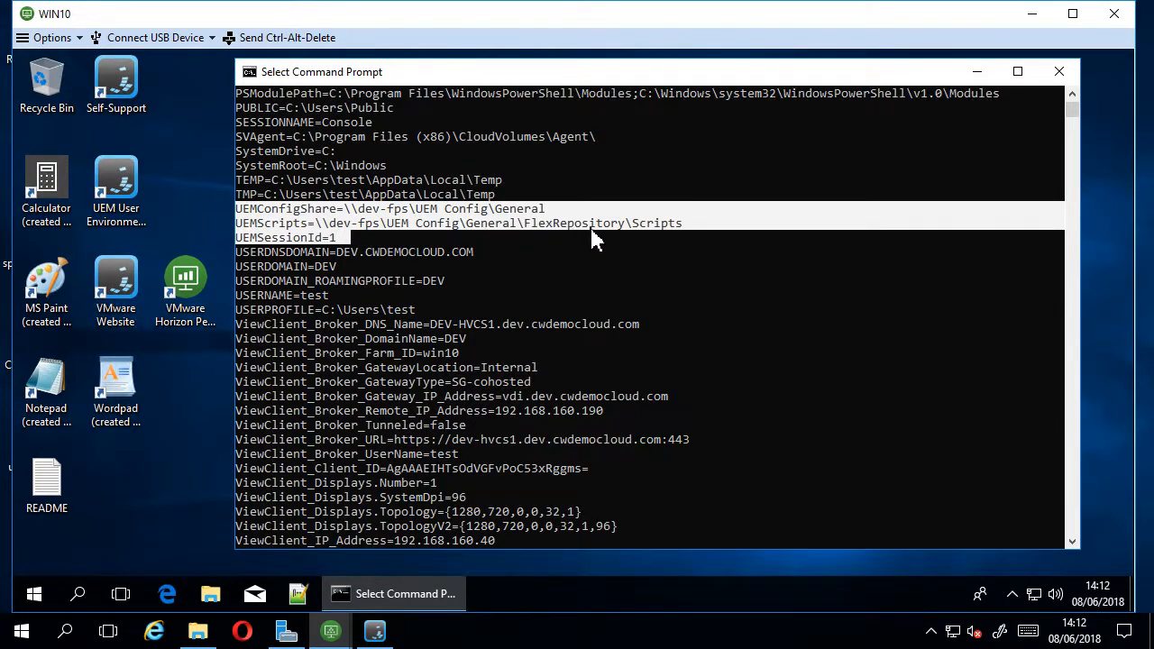
pyautogui.moveTo(685, 233)
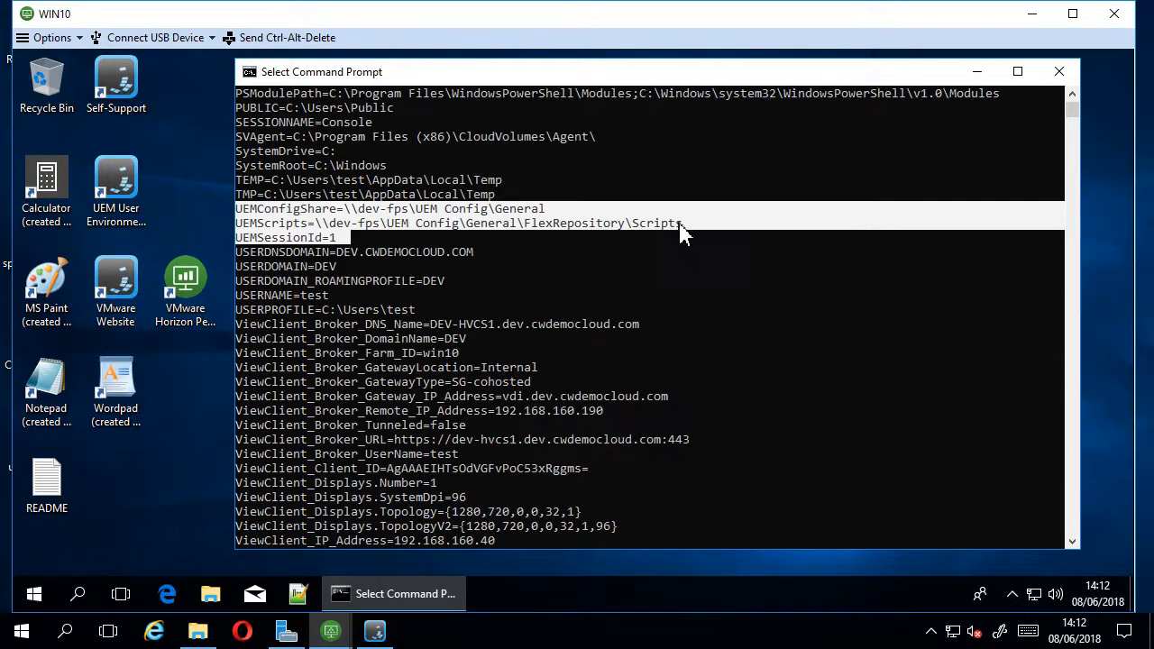
pyautogui.moveTo(567, 249)
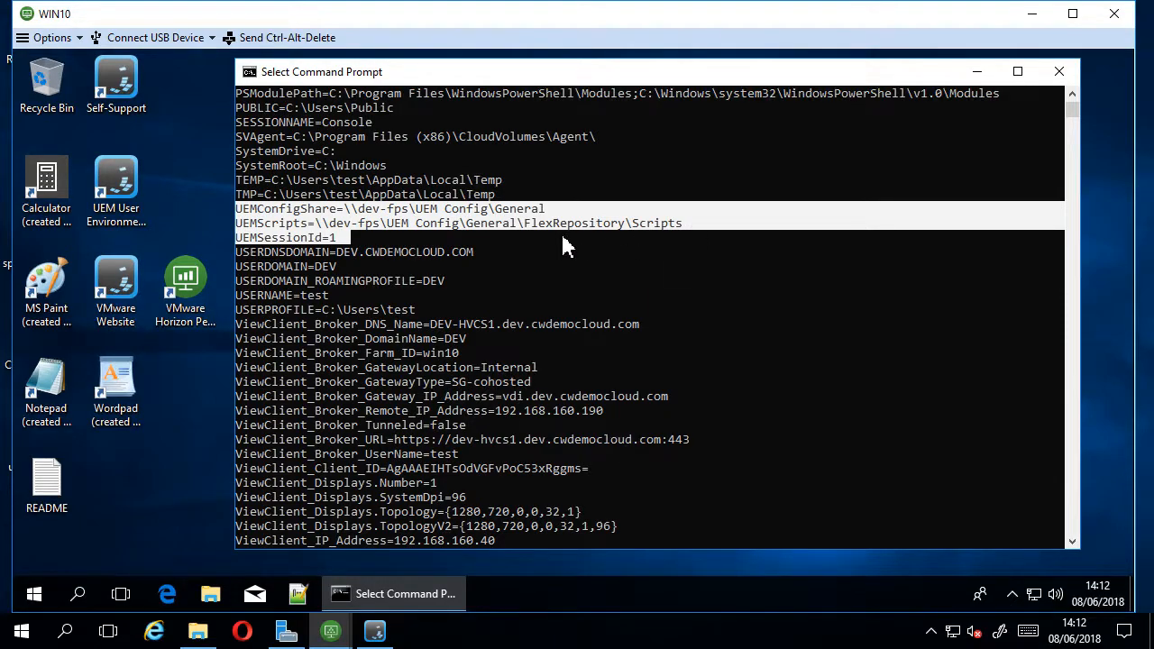
pyautogui.moveTo(377, 431)
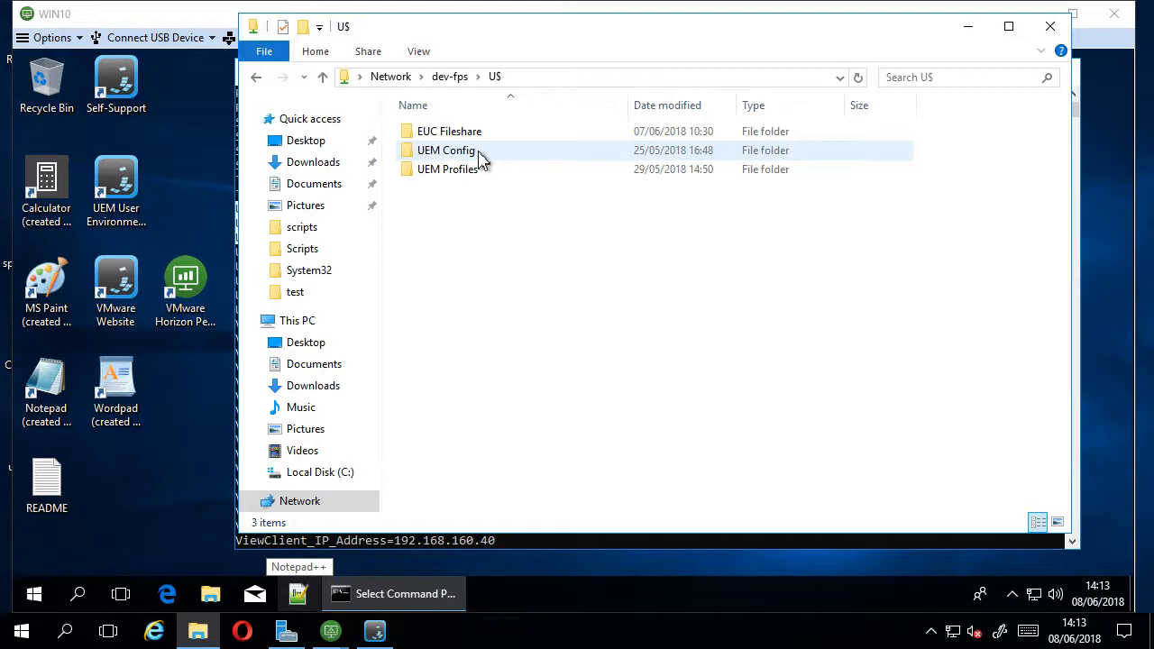
# - Browse into UEM Config\general\FlexRepository\Scripts on dev-fps, revealing TestMessage.ps1
pyautogui.doubleClick(446, 150)
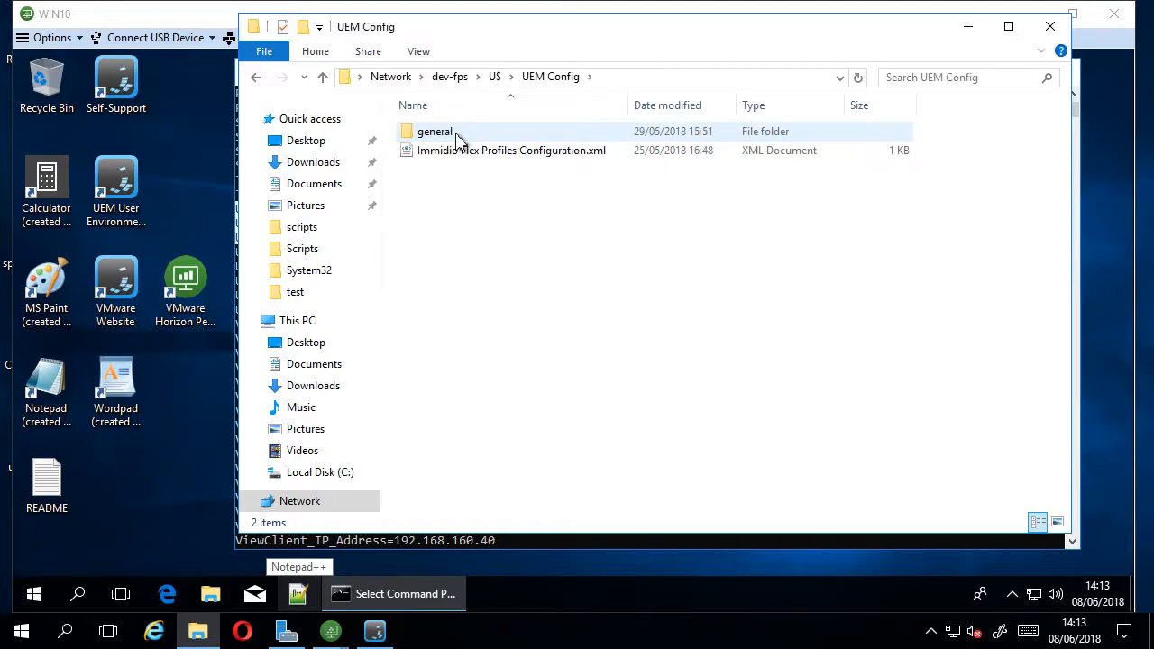
pyautogui.doubleClick(435, 130)
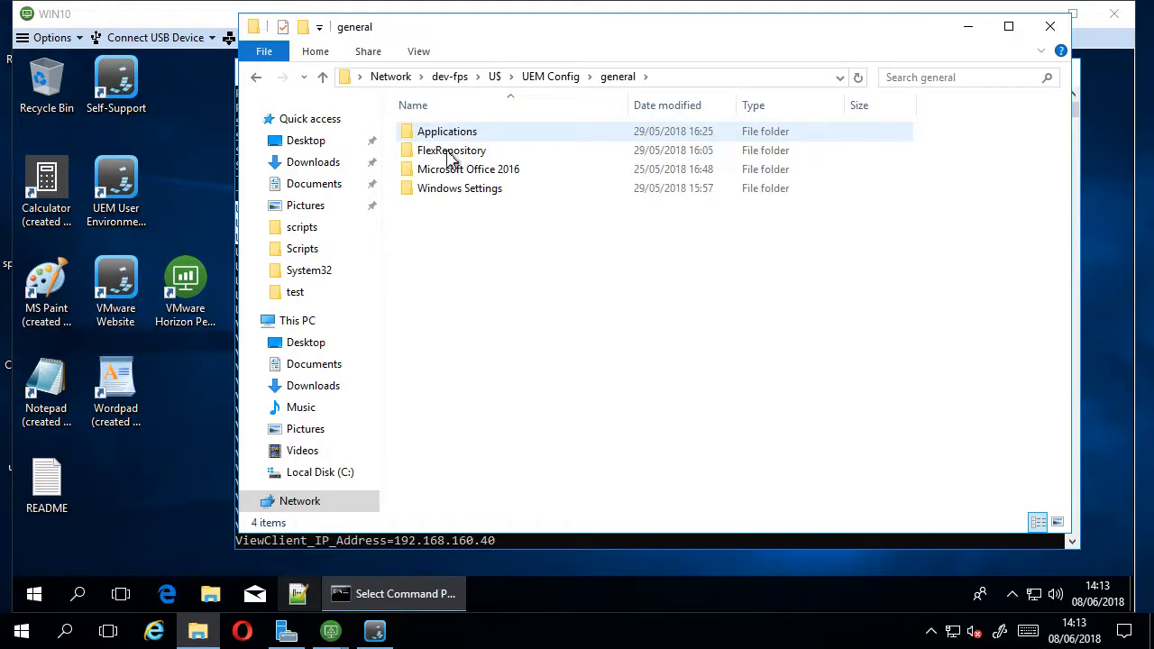
pyautogui.doubleClick(451, 150)
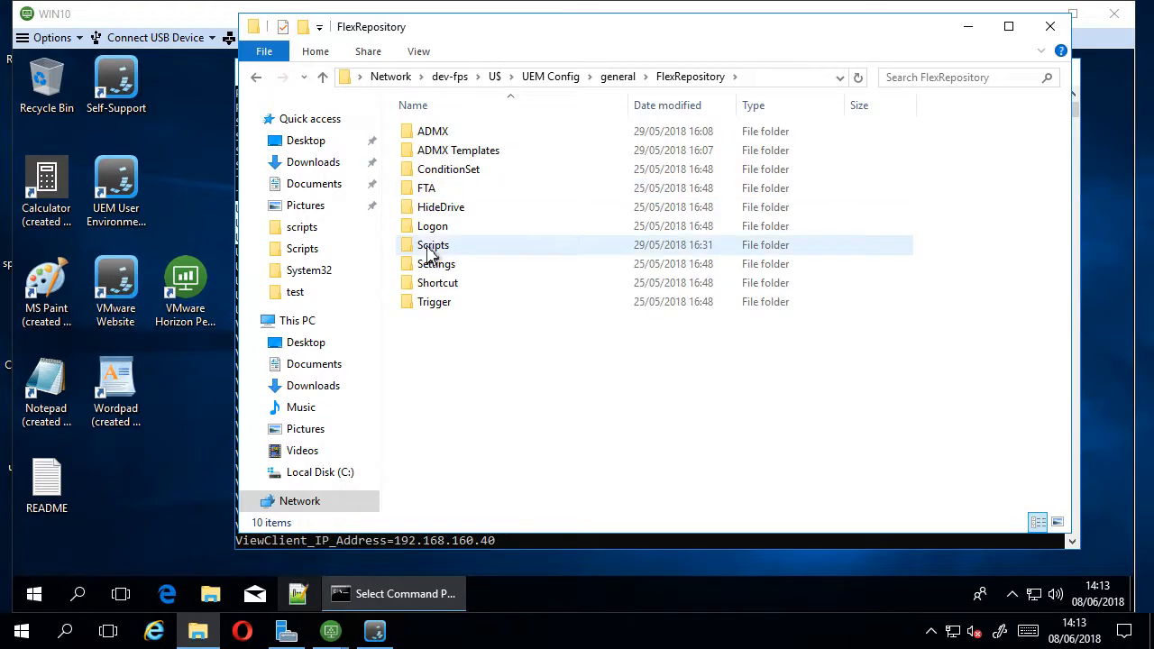
pyautogui.click(433, 245)
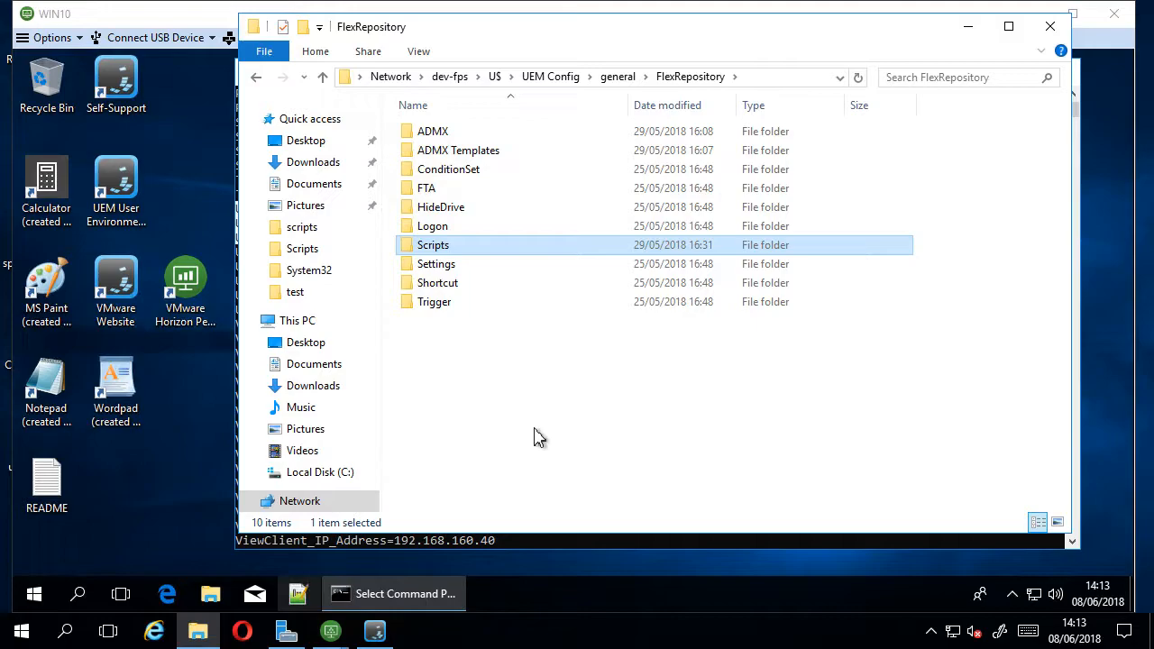
pyautogui.moveTo(451, 263)
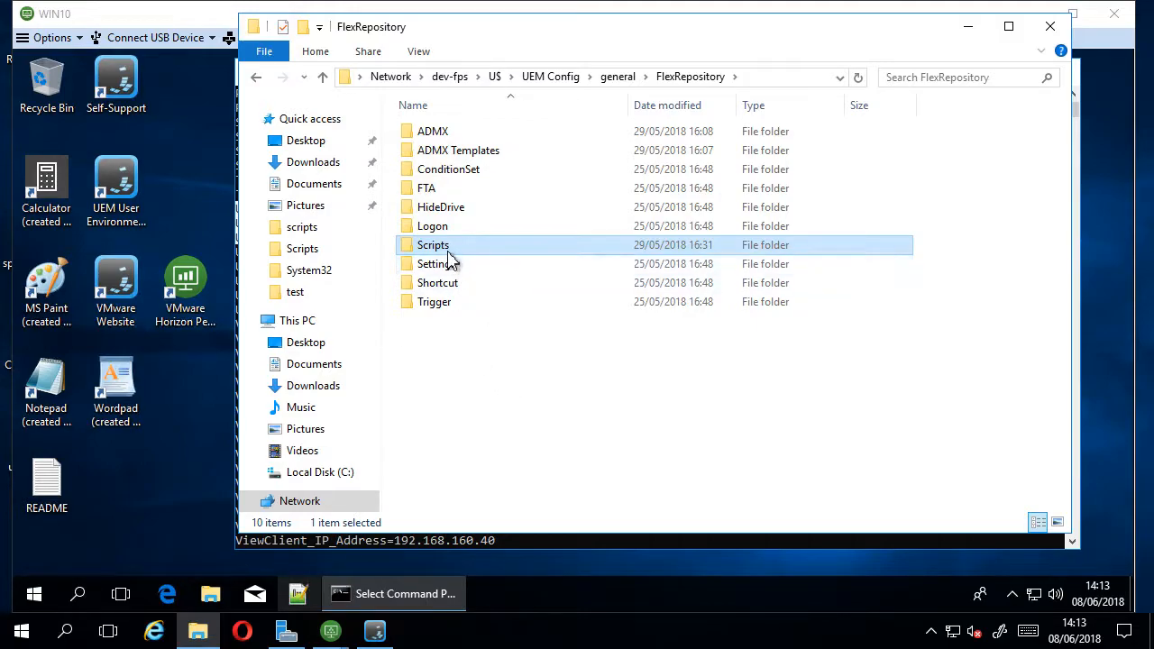
pyautogui.doubleClick(433, 245)
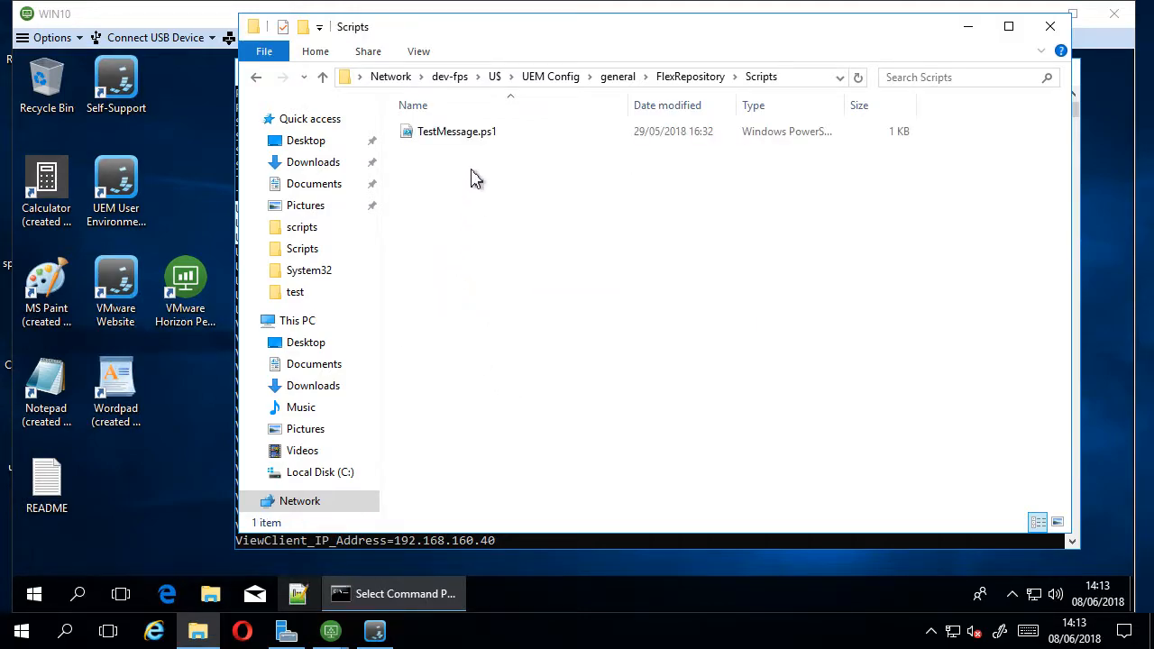
pyautogui.moveTo(473, 249)
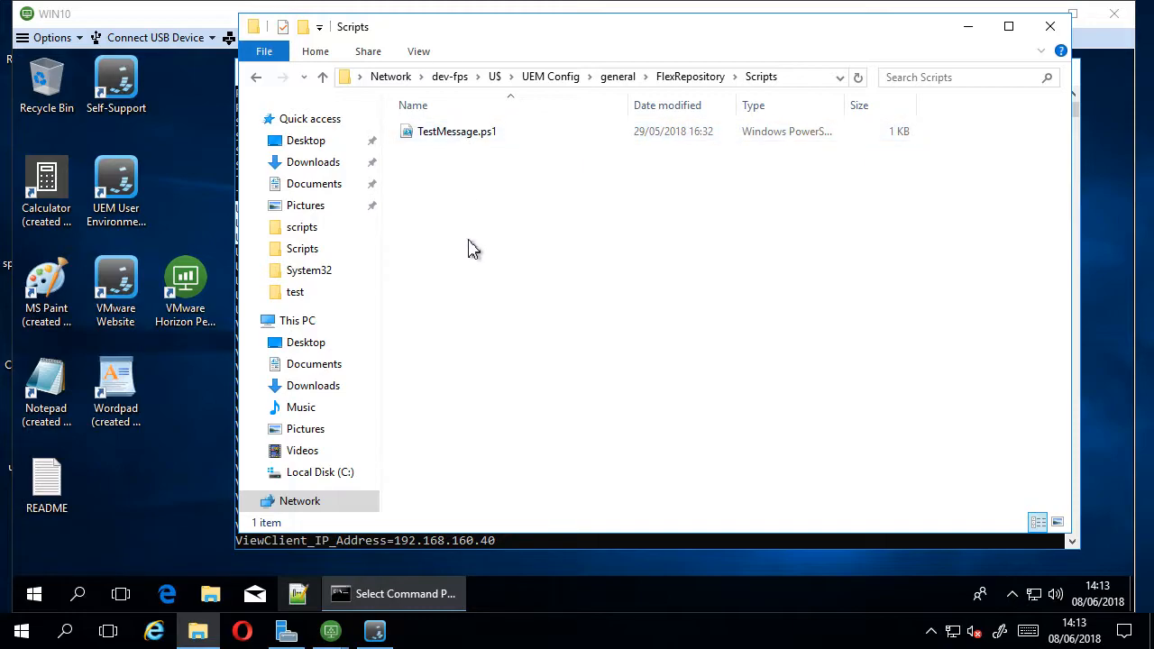
pyautogui.moveTo(451, 175)
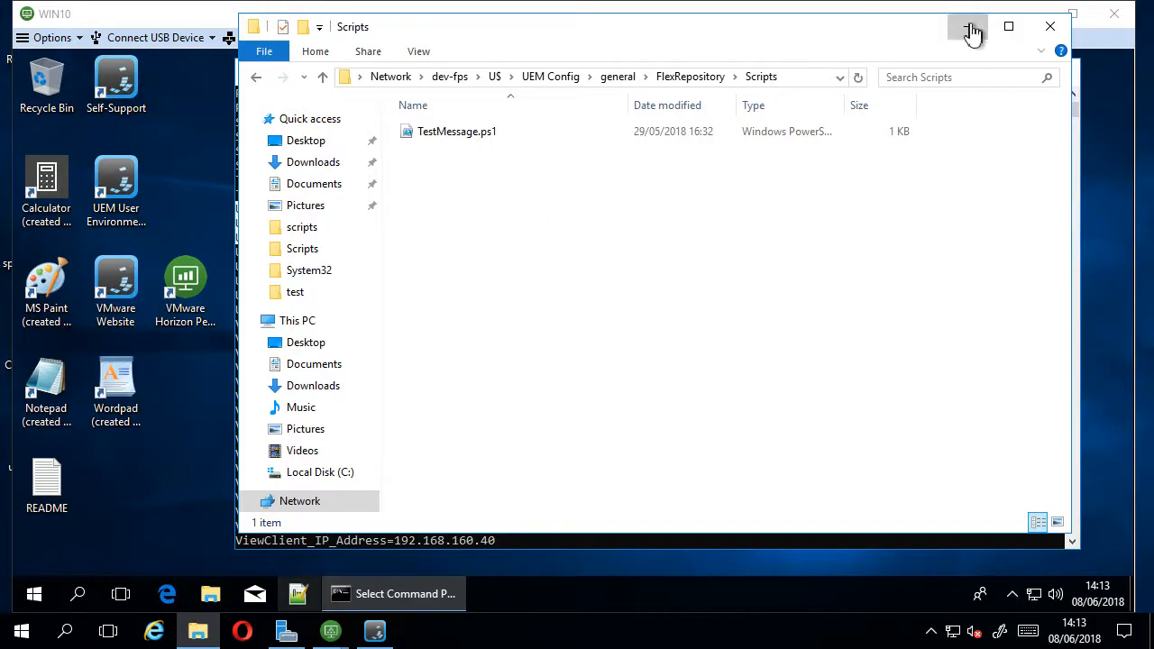
# - Minimize File Explorer so the Command Prompt with the UEMScripts variable is back in front
pyautogui.click(967, 27)
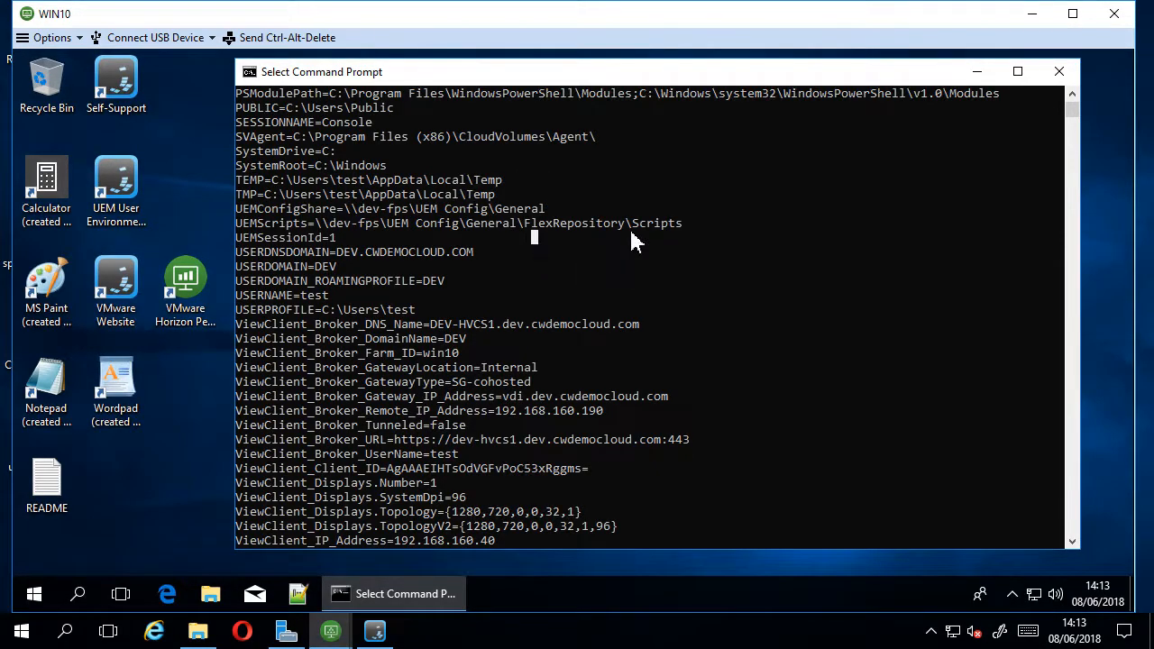
pyautogui.moveTo(251, 424)
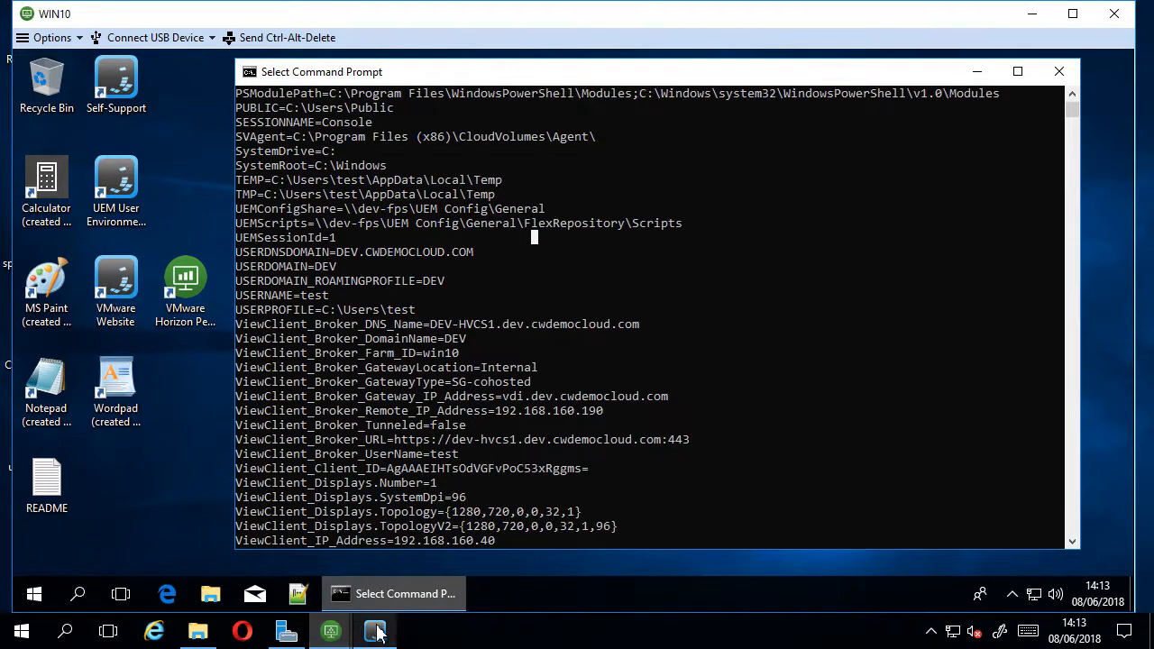
# - Bring up the UEM Management Console and select the Notepad application config, viewing its Conditions
pyautogui.click(375, 631)
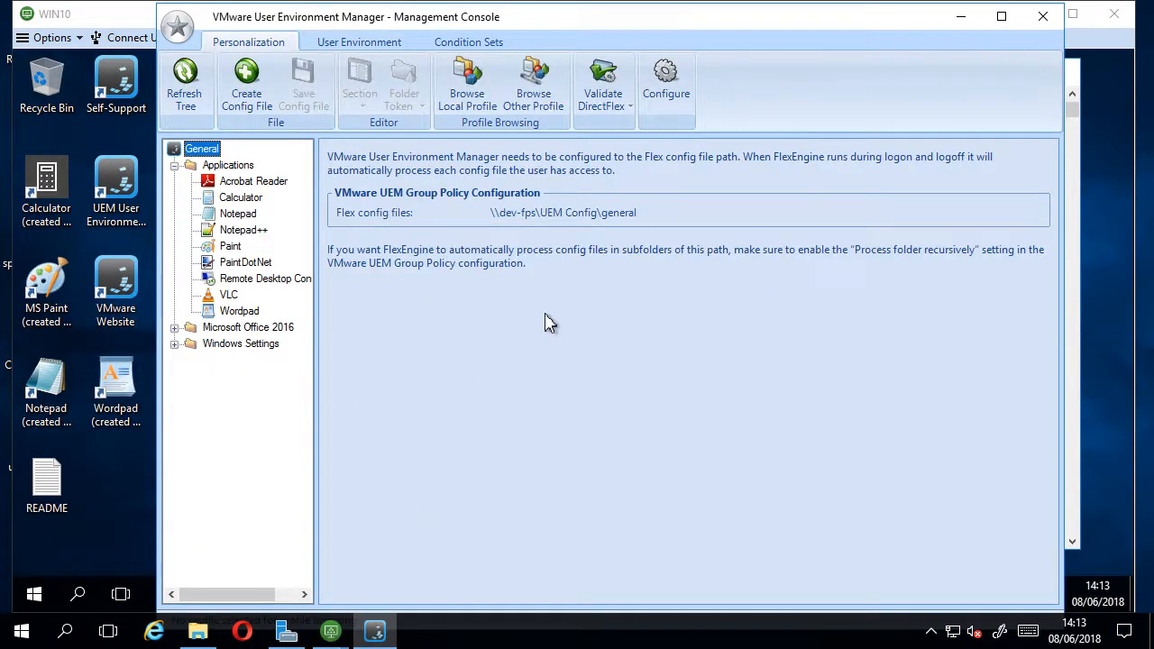
pyautogui.moveTo(429, 254)
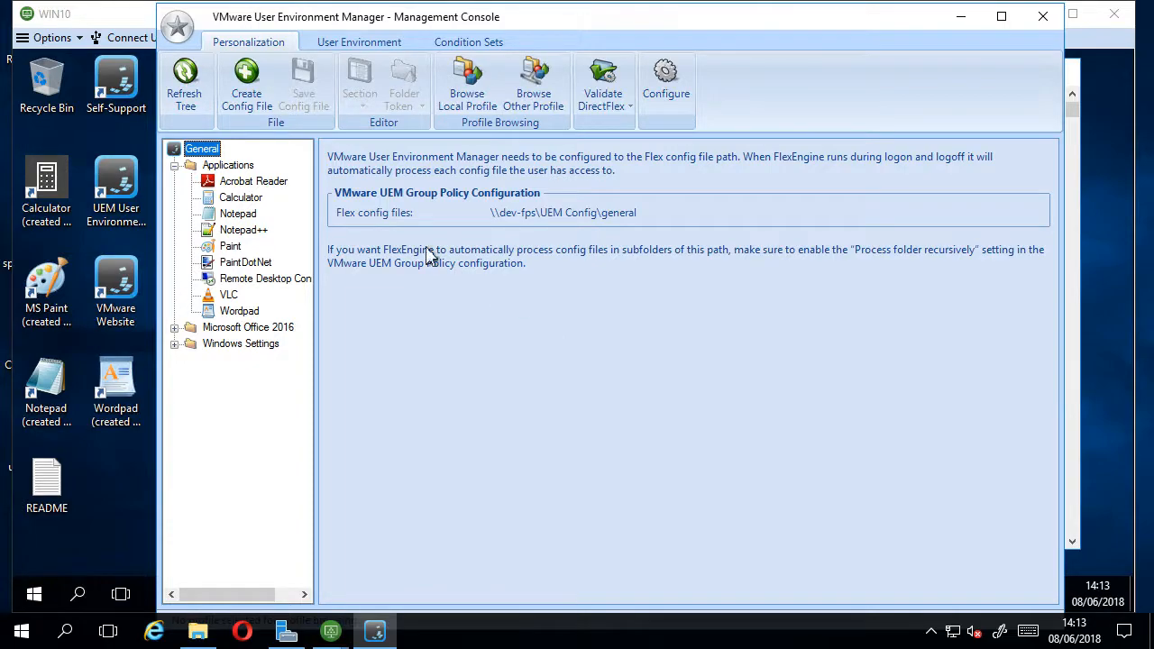
pyautogui.moveTo(254, 224)
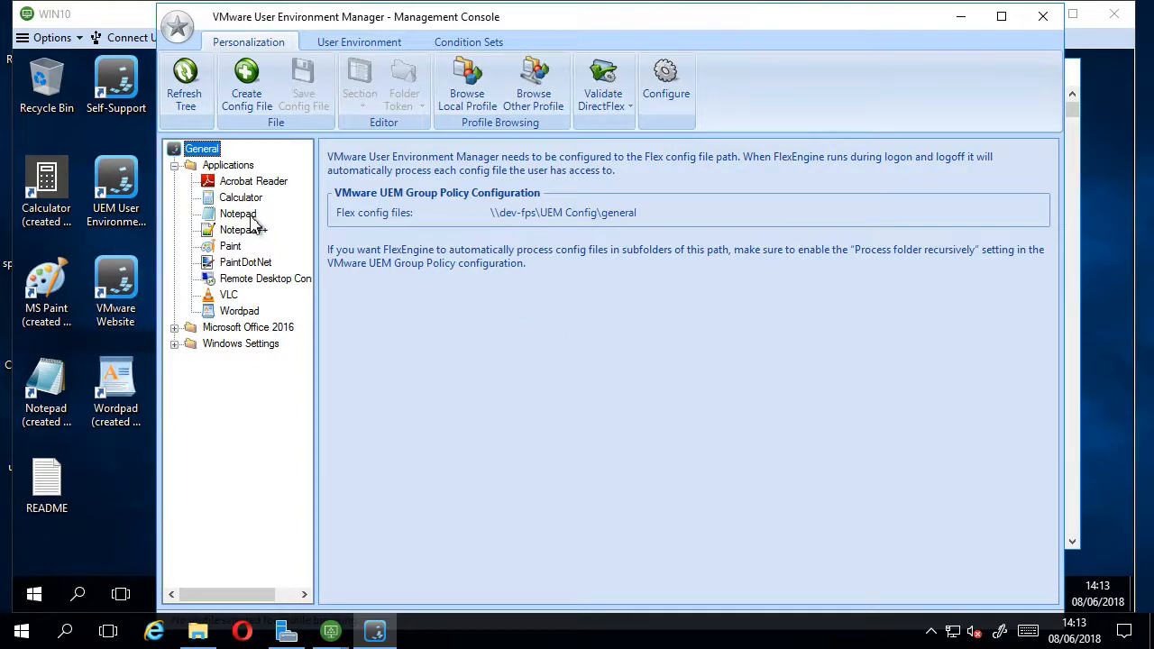
pyautogui.click(239, 213)
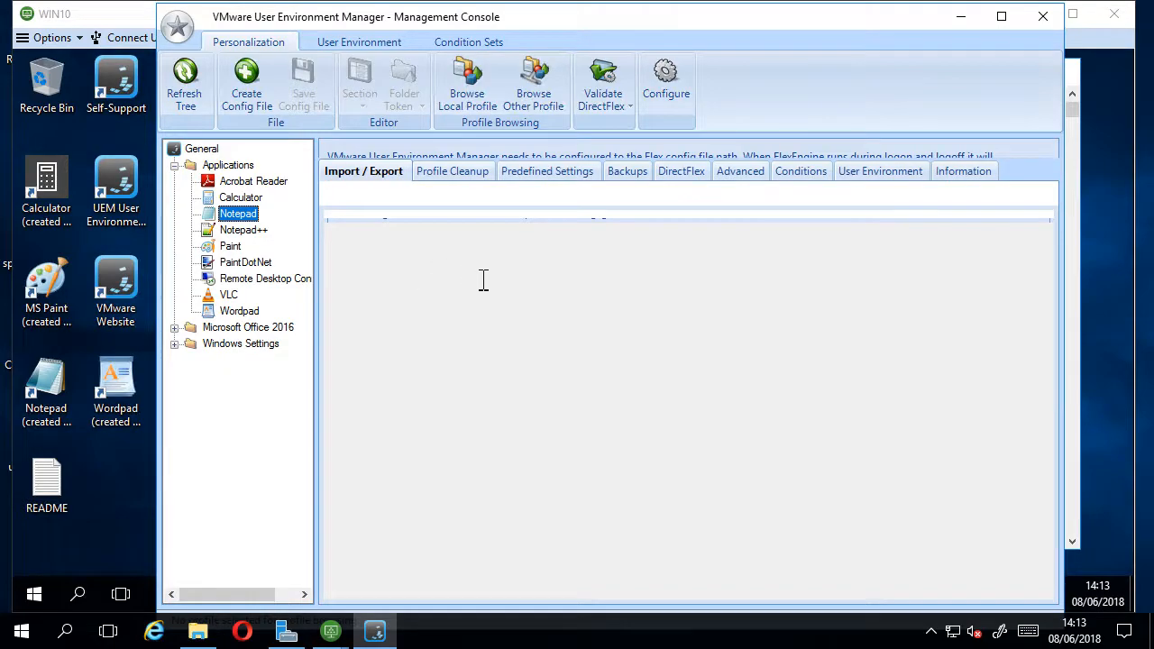
pyautogui.click(238, 213)
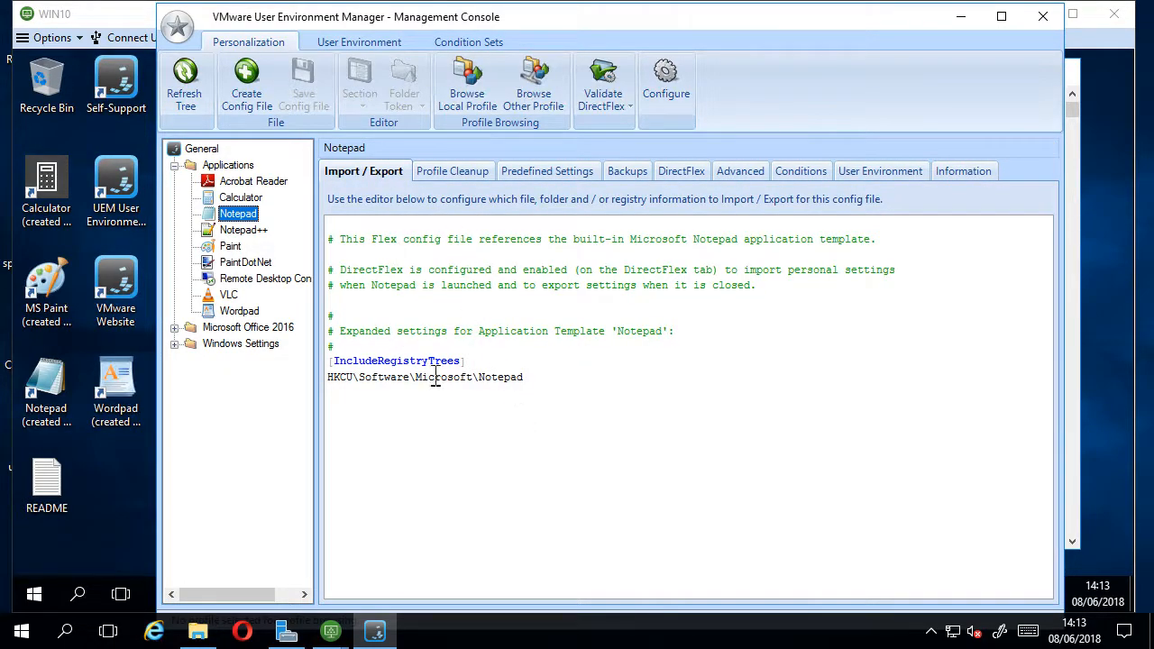
pyautogui.moveTo(202, 148)
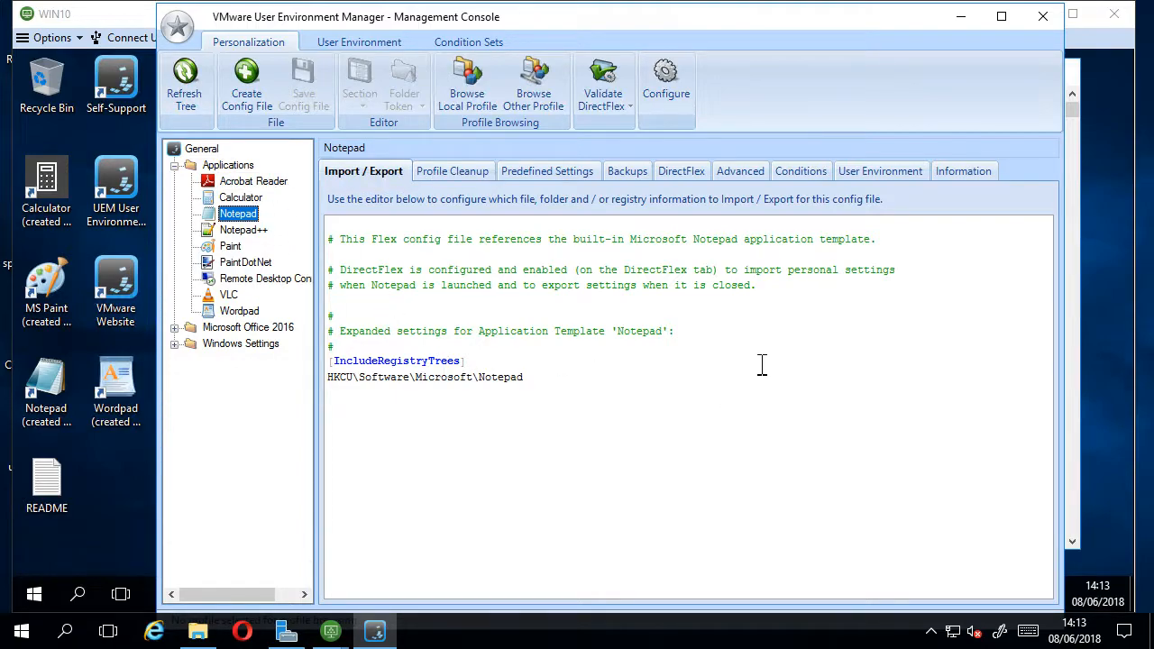
pyautogui.click(796, 169)
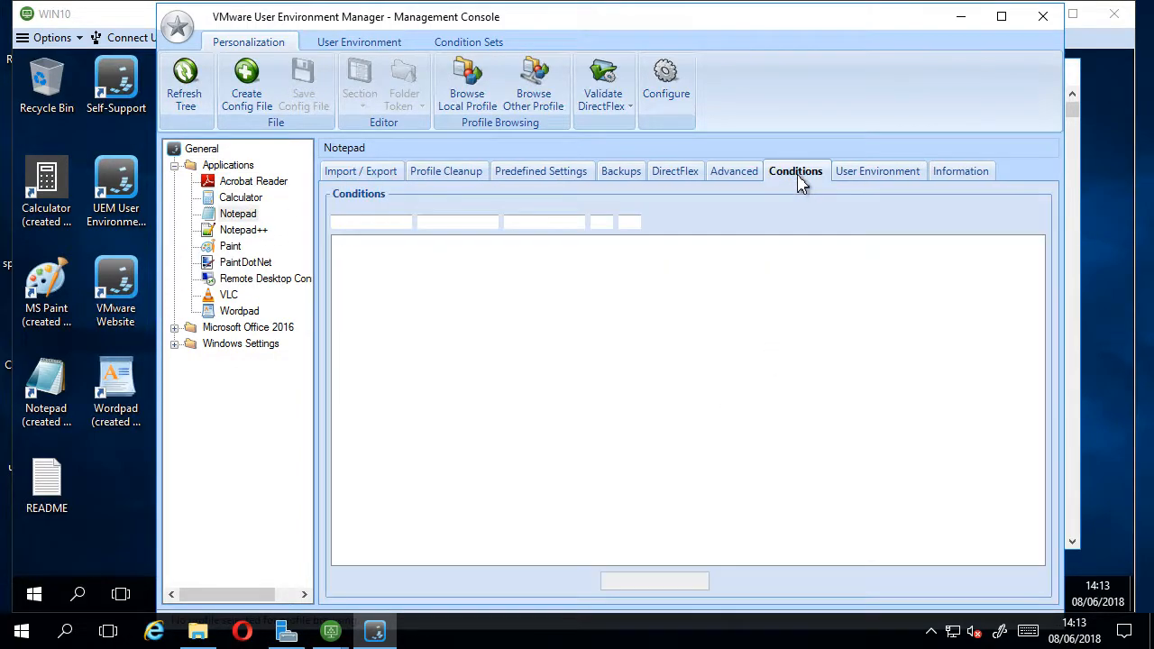
# - Show the Notepad config's User Environment settings and check the Add list of settings types
pyautogui.click(877, 170)
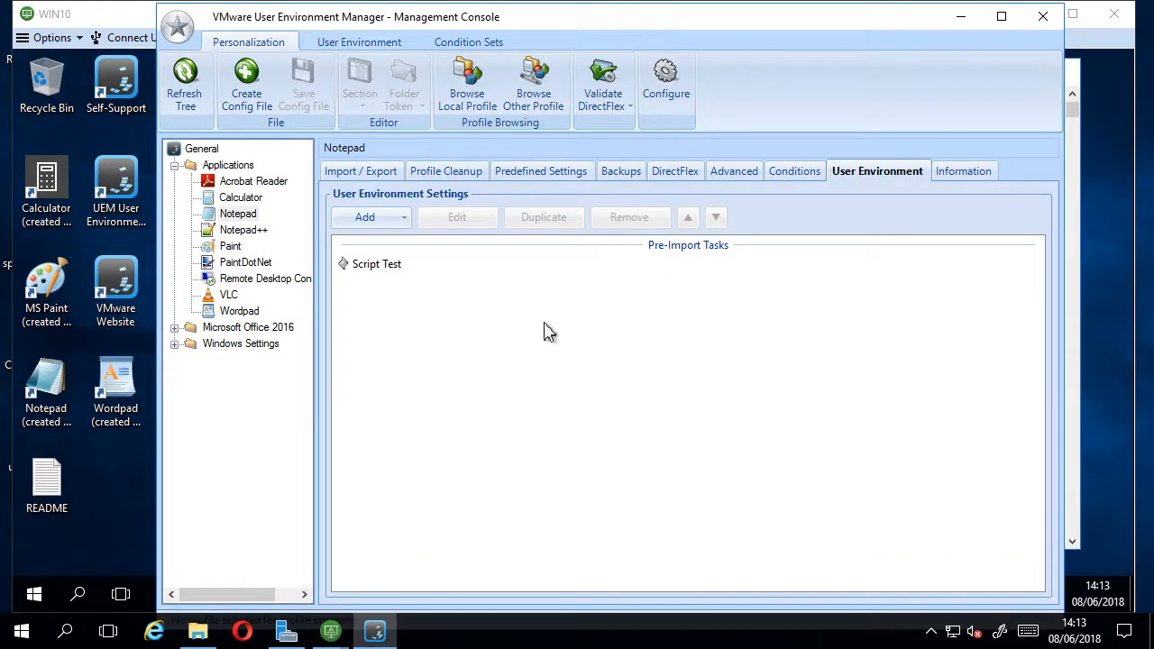
pyautogui.moveTo(388, 224)
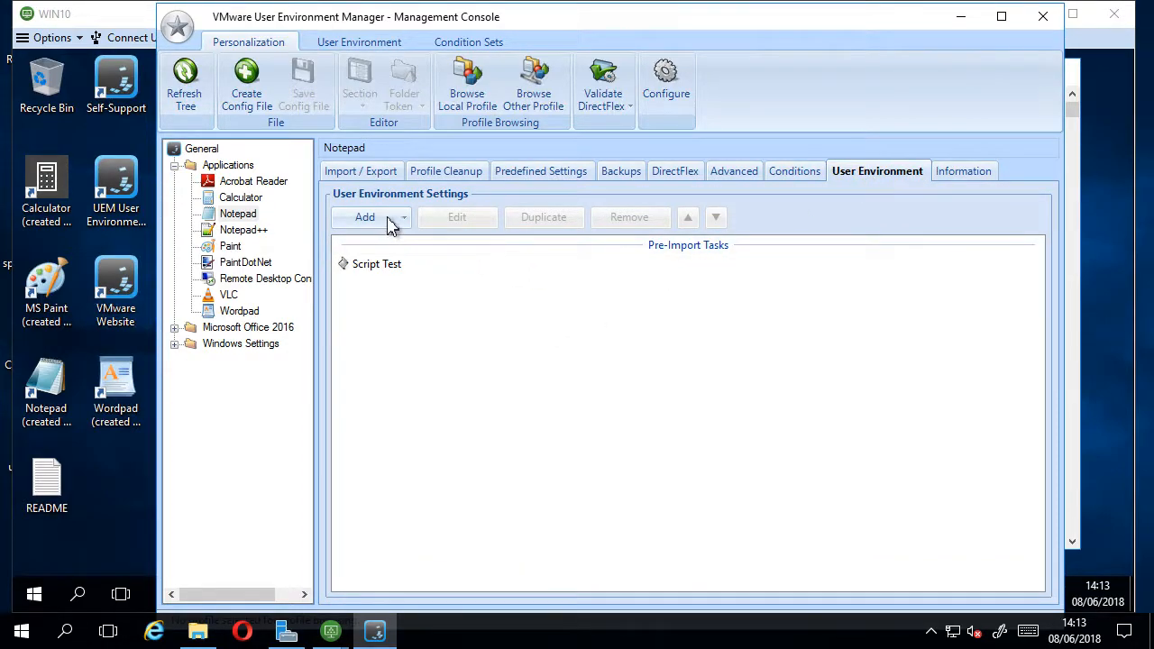
pyautogui.click(364, 217)
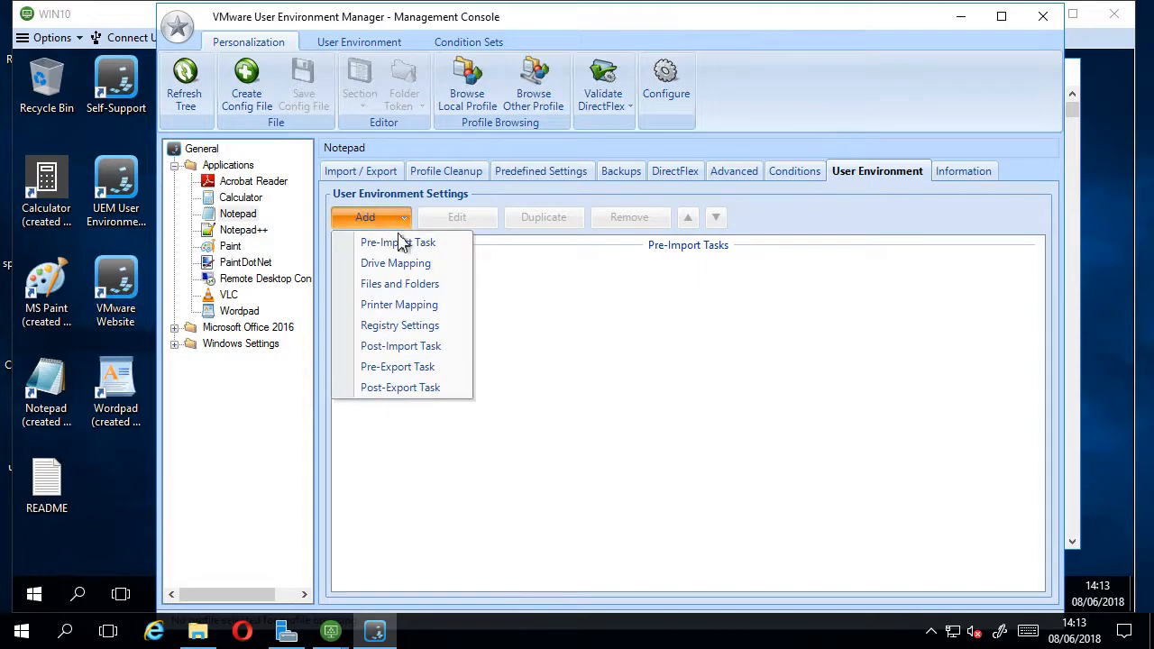
pyautogui.moveTo(395, 263)
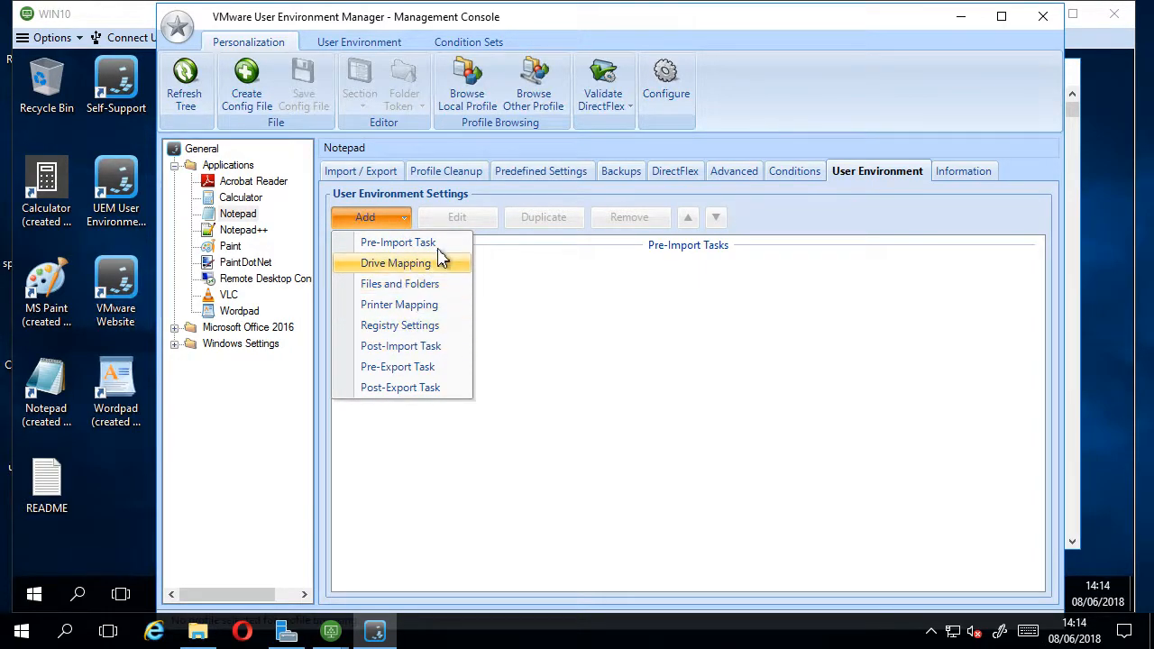
pyautogui.moveTo(487, 337)
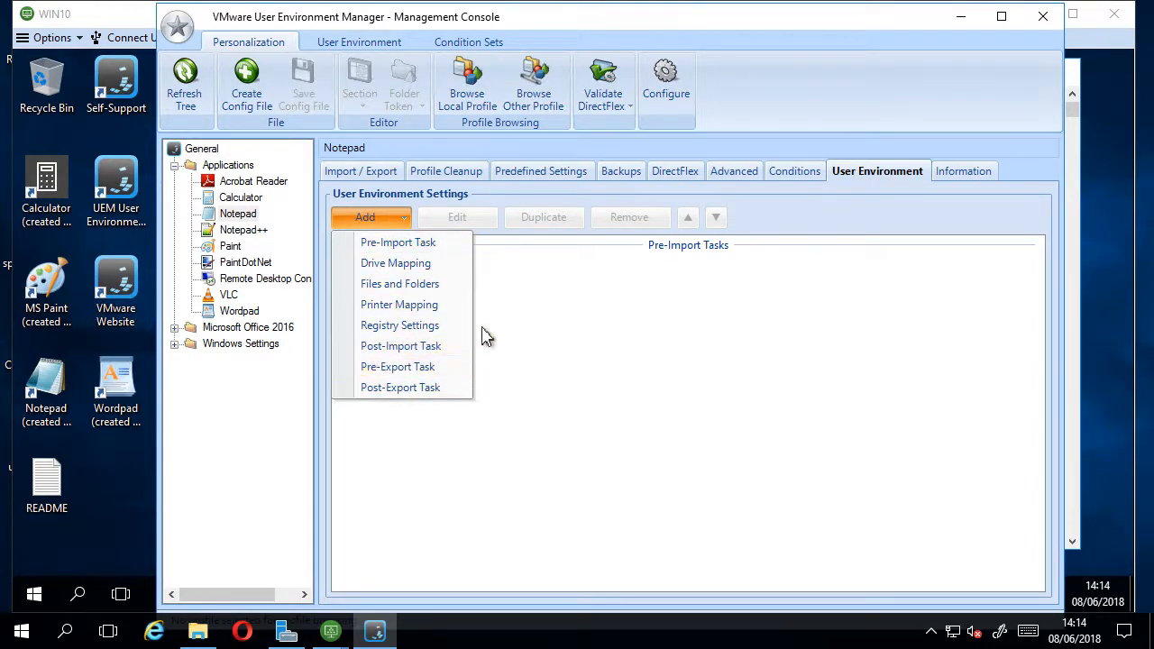
pyautogui.click(396, 242)
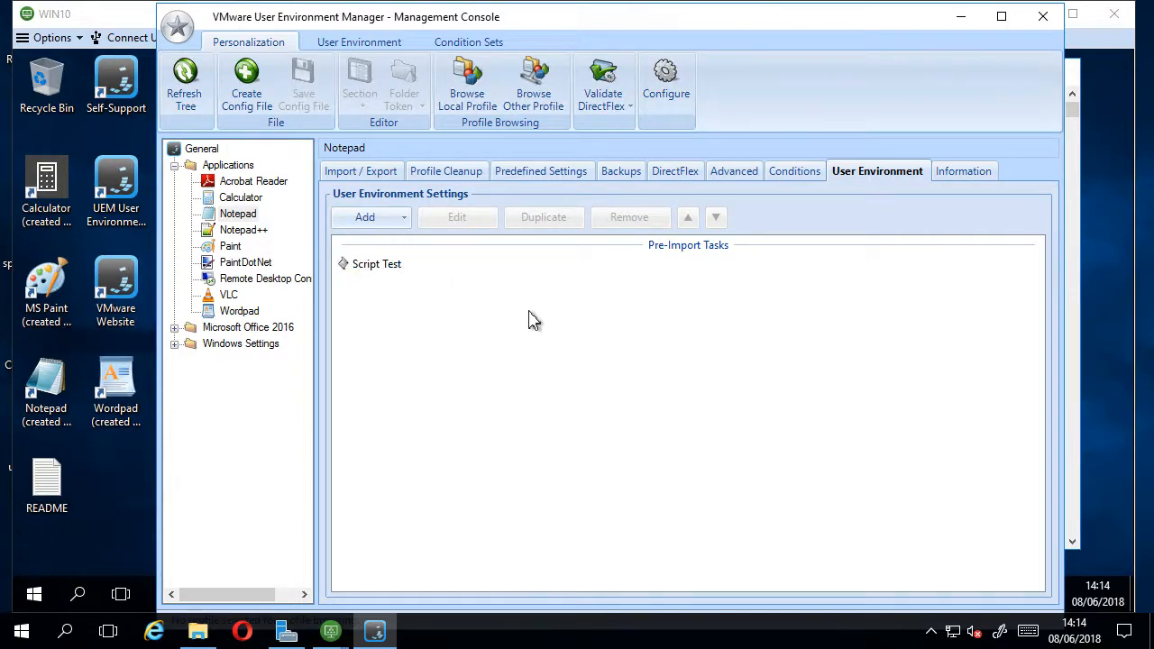
# - Select the Script Test pre-import task in the User Environment list
pyautogui.click(377, 264)
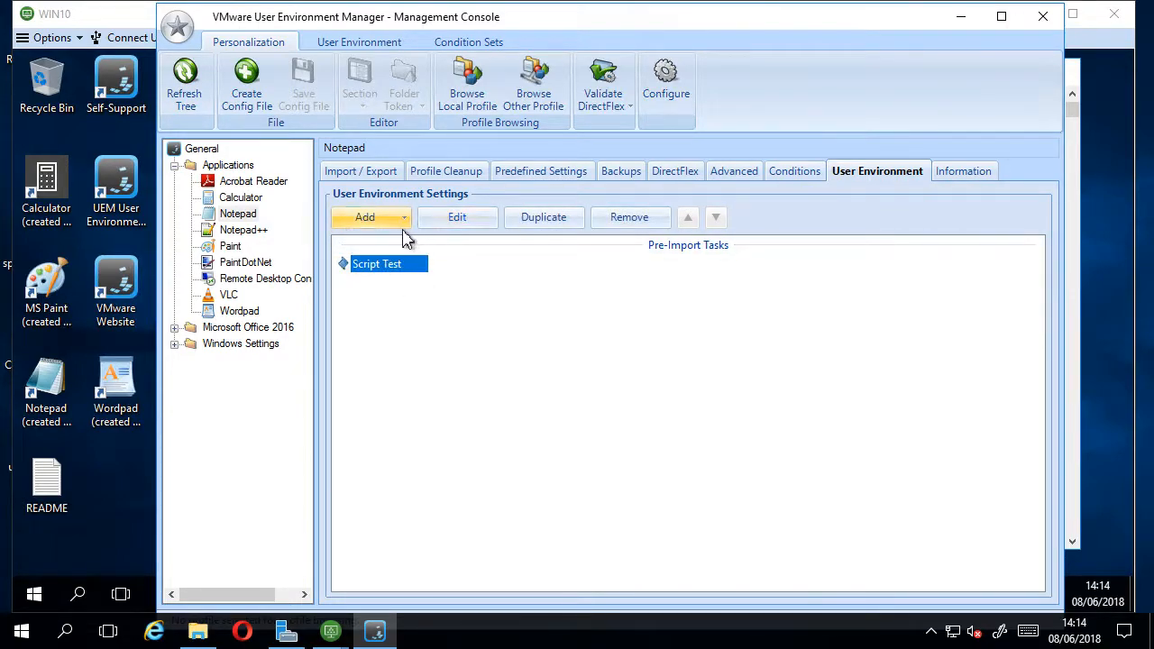
pyautogui.click(528, 339)
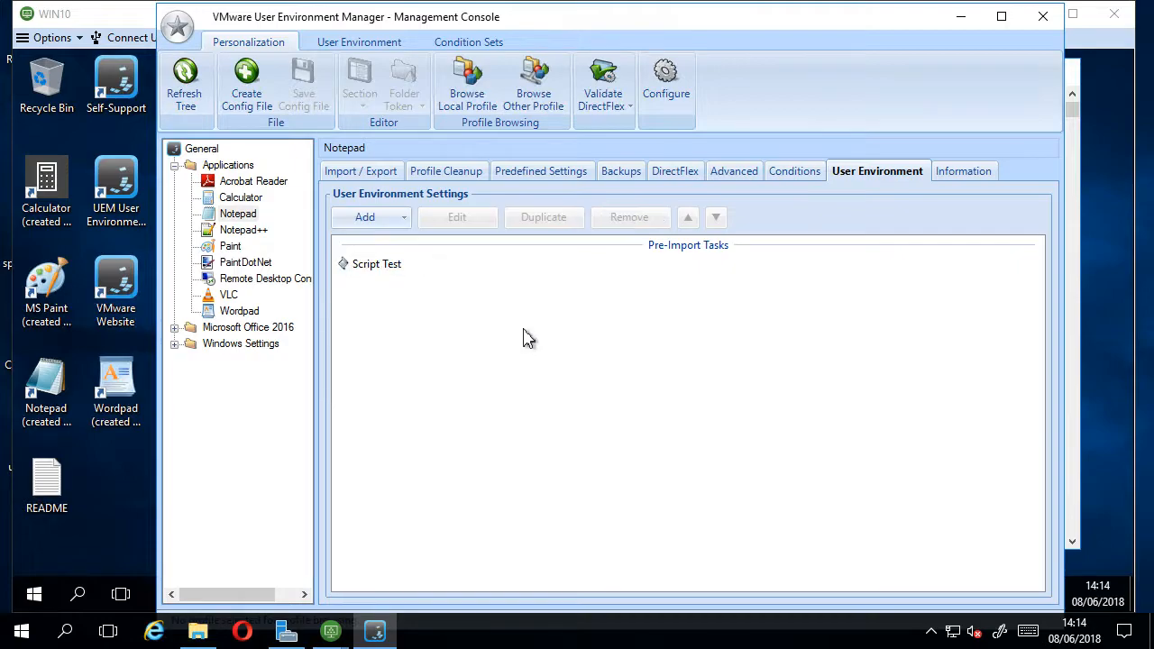
pyautogui.click(375, 264)
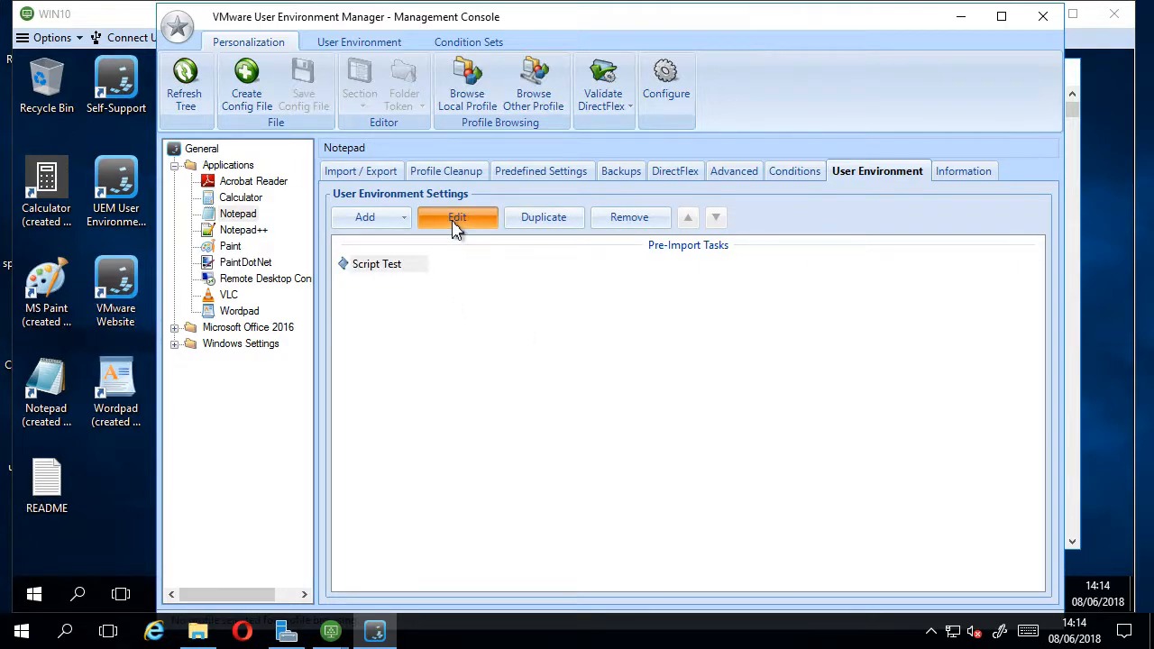
pyautogui.click(456, 217)
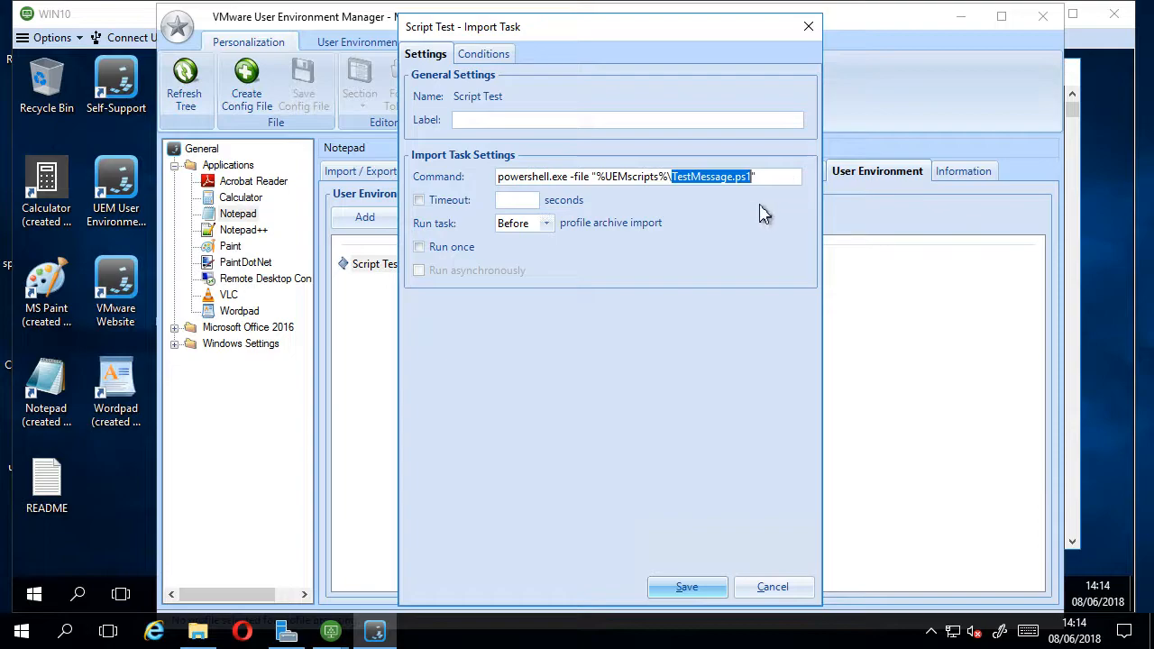
pyautogui.moveTo(702, 249)
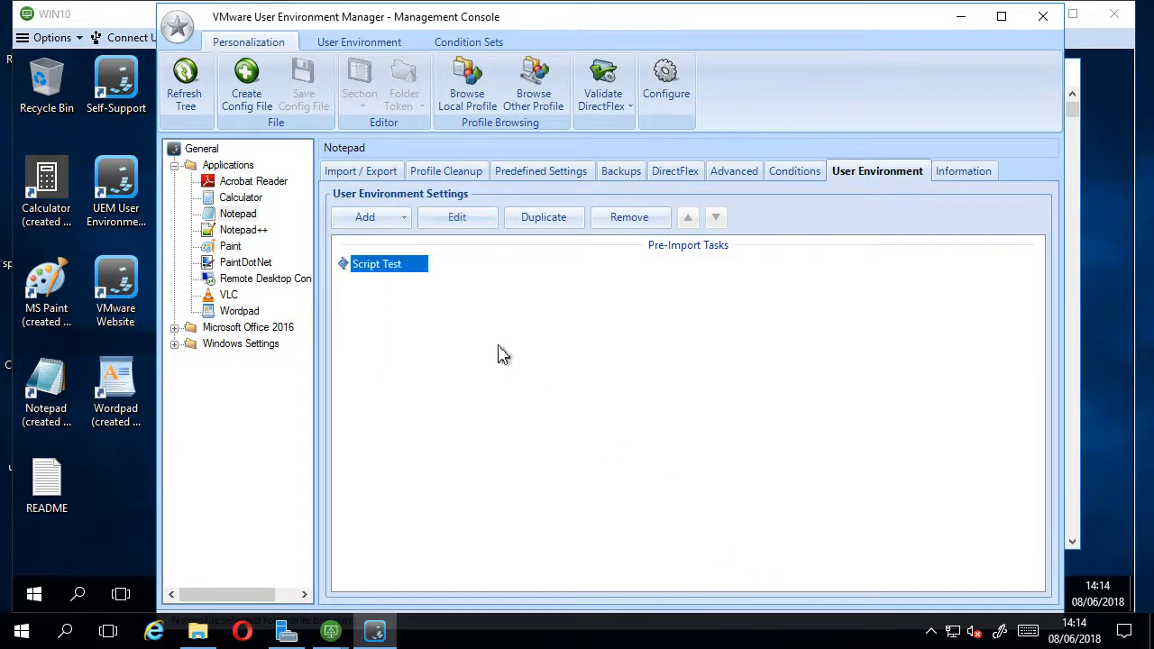
pyautogui.moveTo(741, 262)
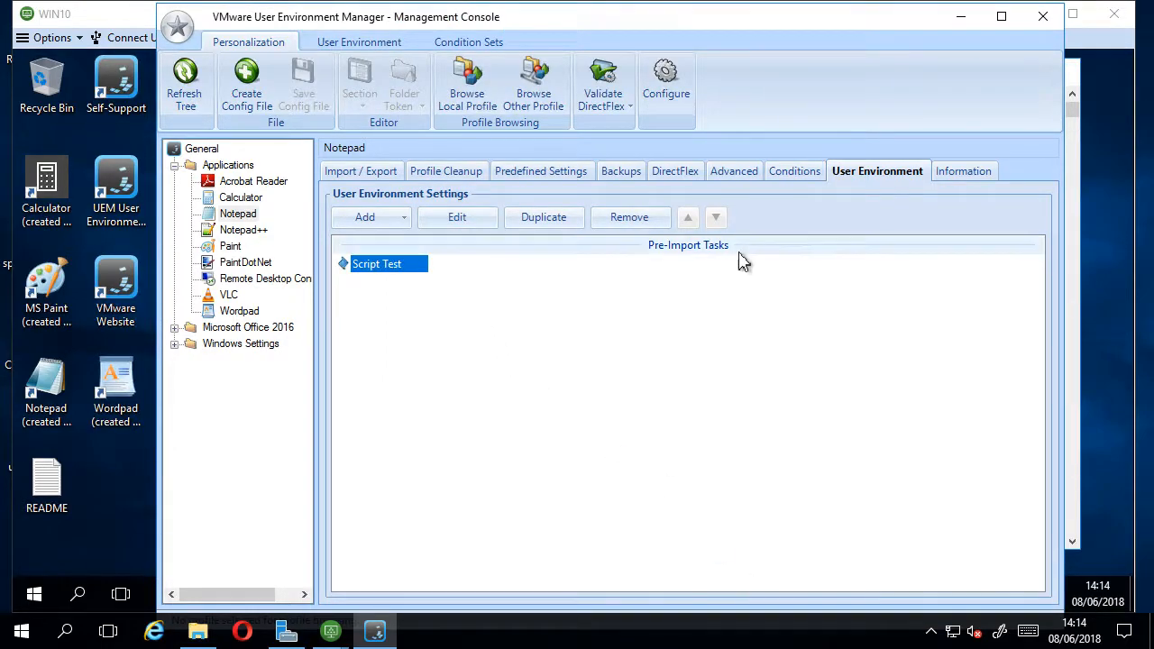
pyautogui.moveTo(694, 261)
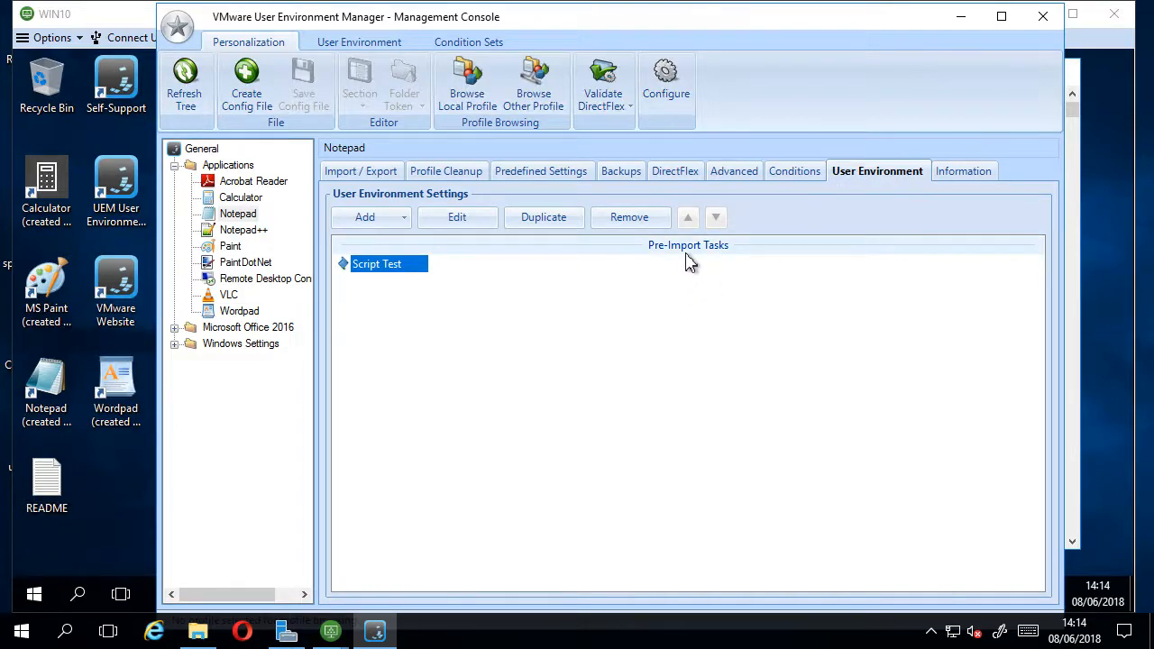
pyautogui.moveTo(675, 259)
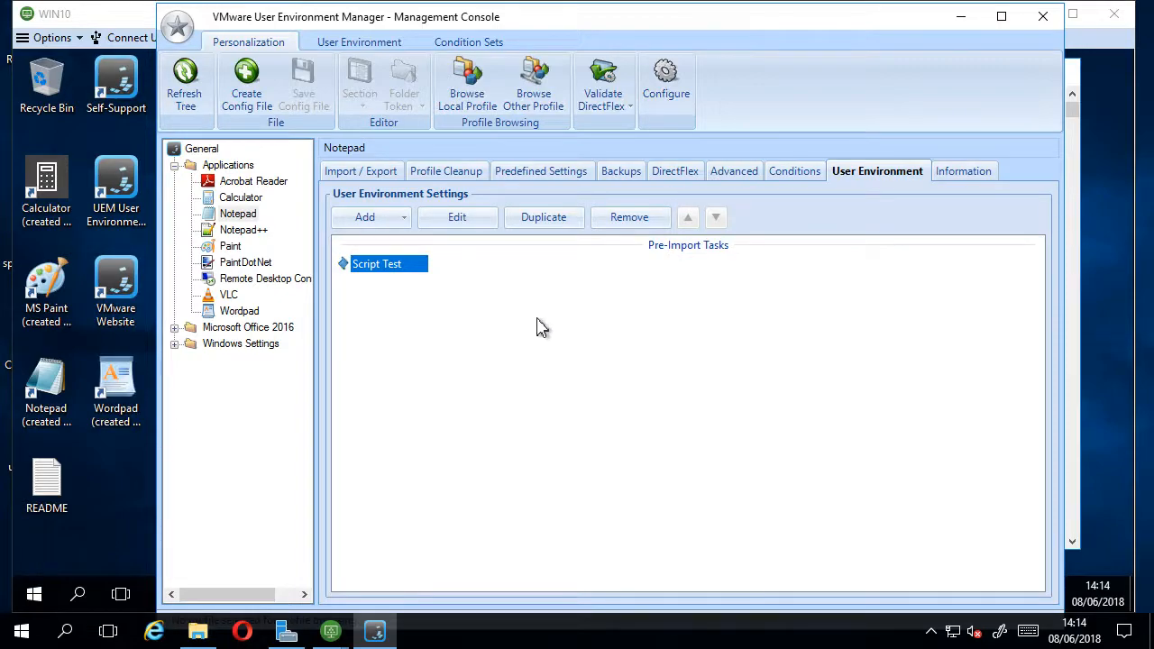
pyautogui.moveTo(622, 187)
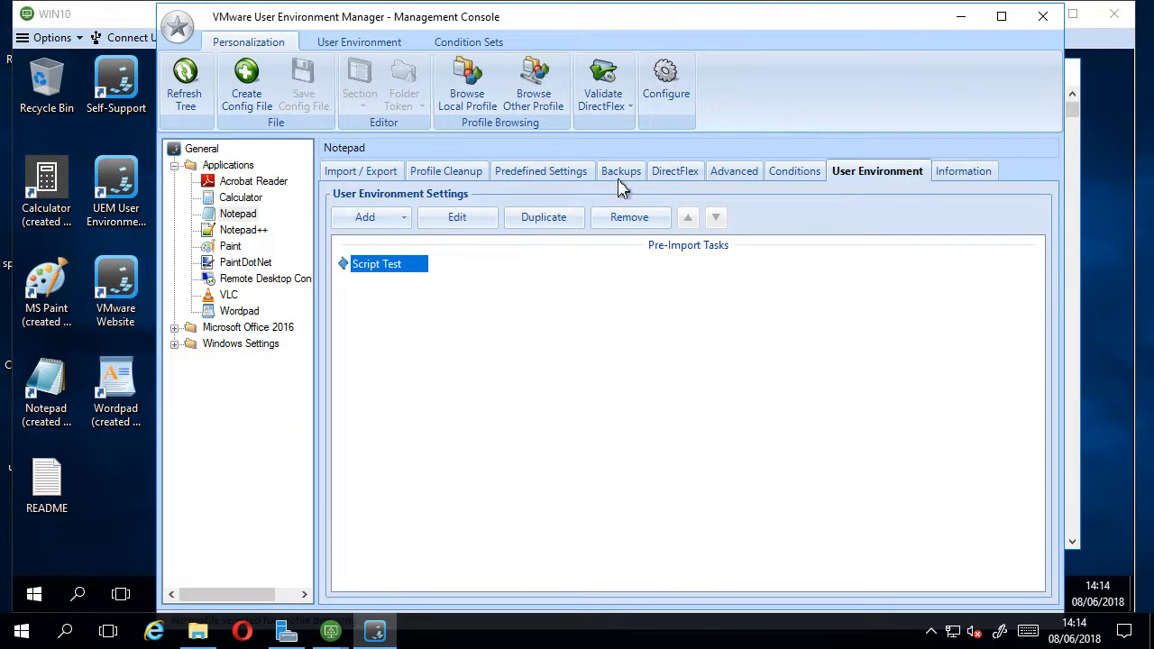
# - Leave the console view, returning toward the local desktop with the Horizon Client and WIN10 windows
pyautogui.click(675, 170)
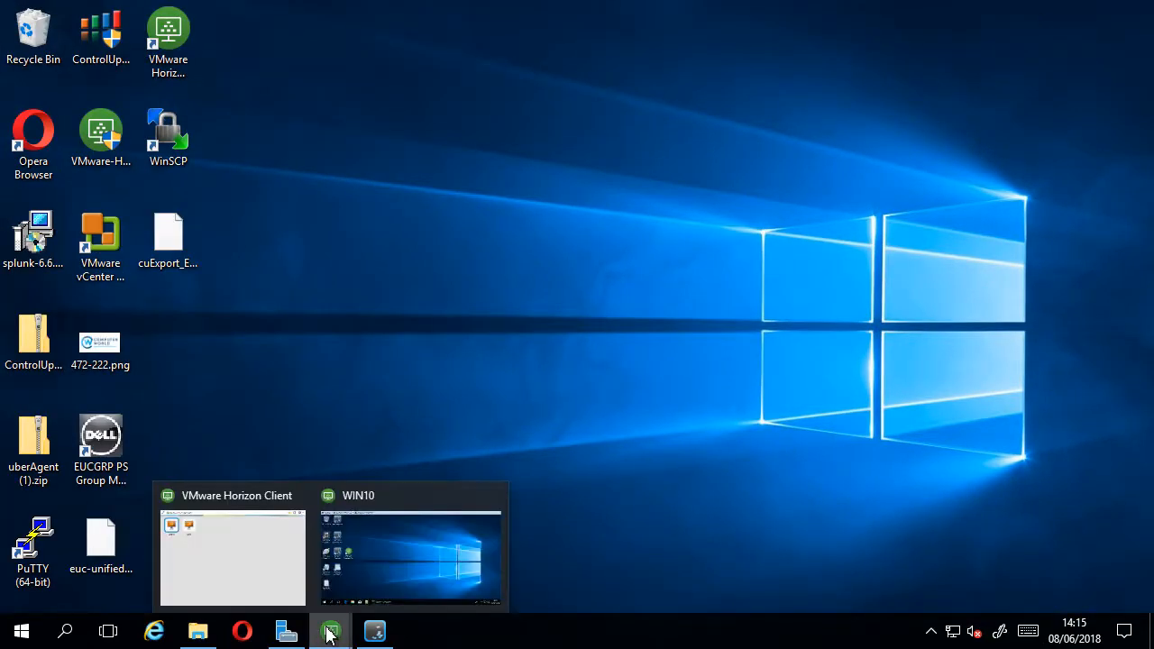
# - In the WIN10 desktop, launch README so the Test Script Box message appears, then dismiss it with OK
pyautogui.click(411, 560)
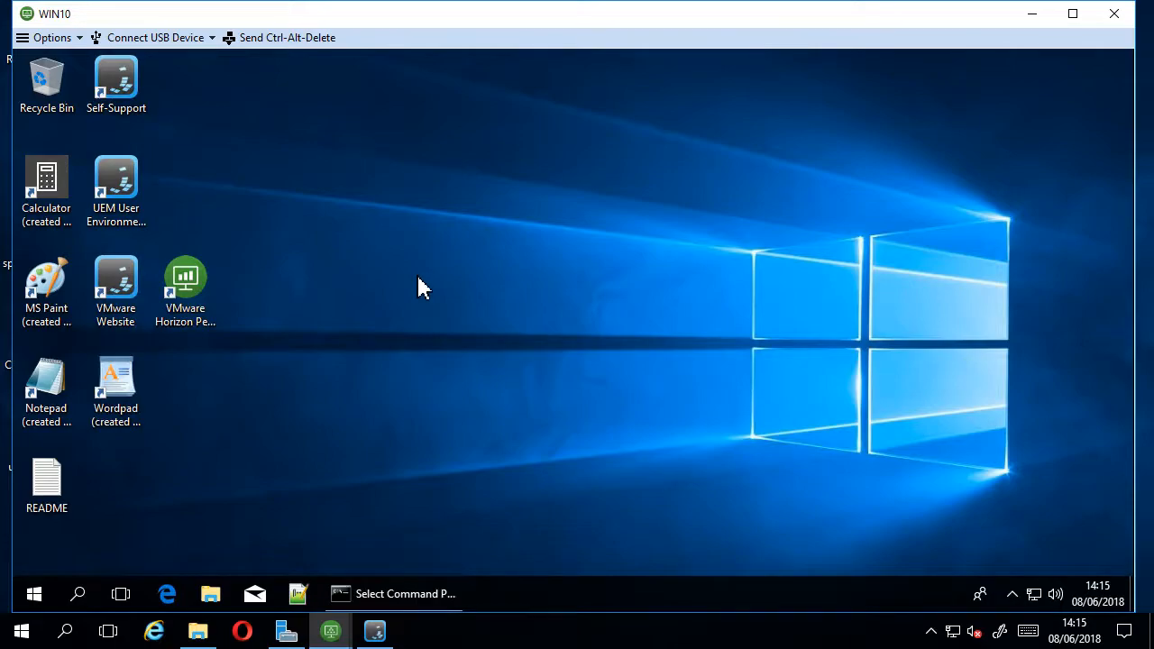
pyautogui.click(47, 484)
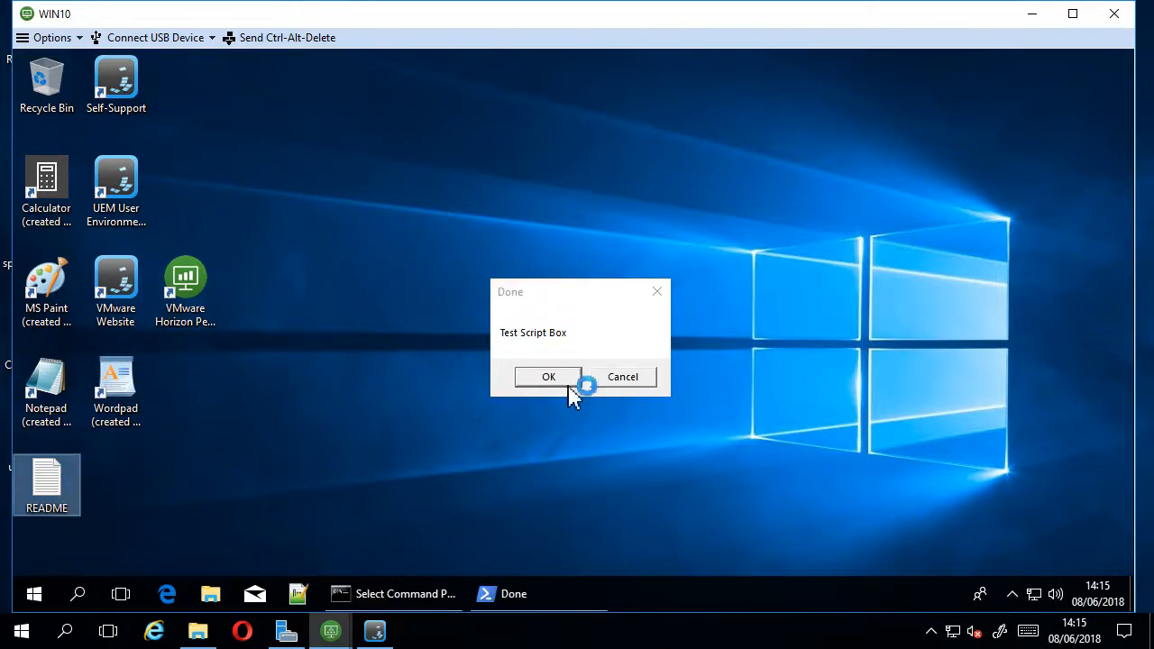
pyautogui.moveTo(584, 341)
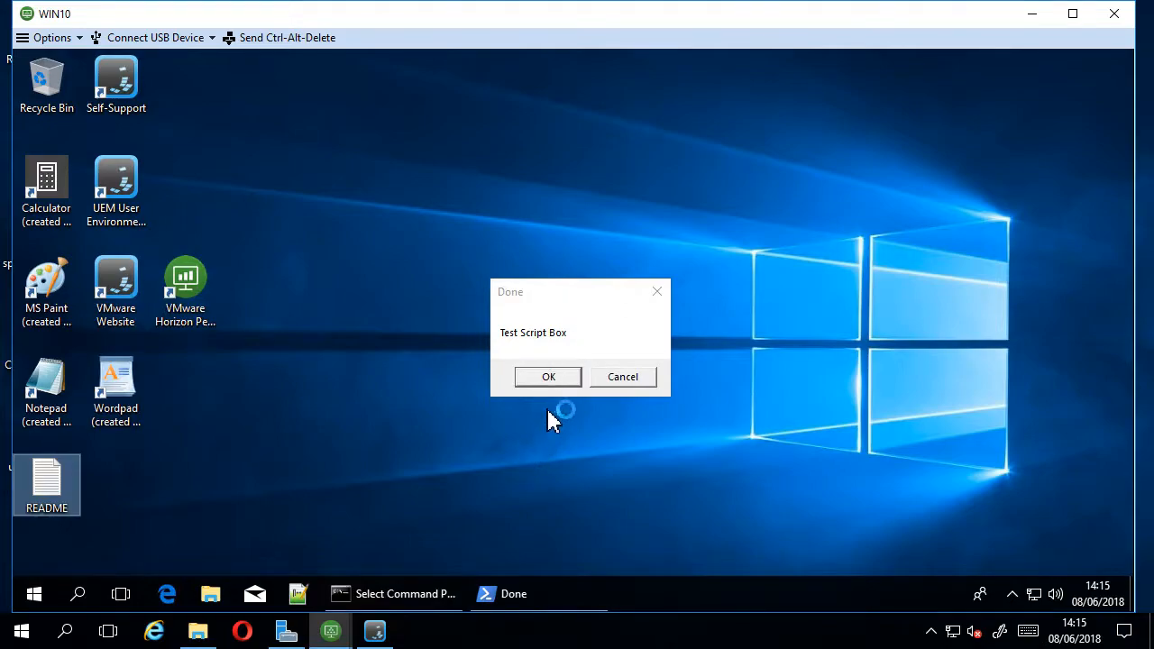
pyautogui.click(548, 377)
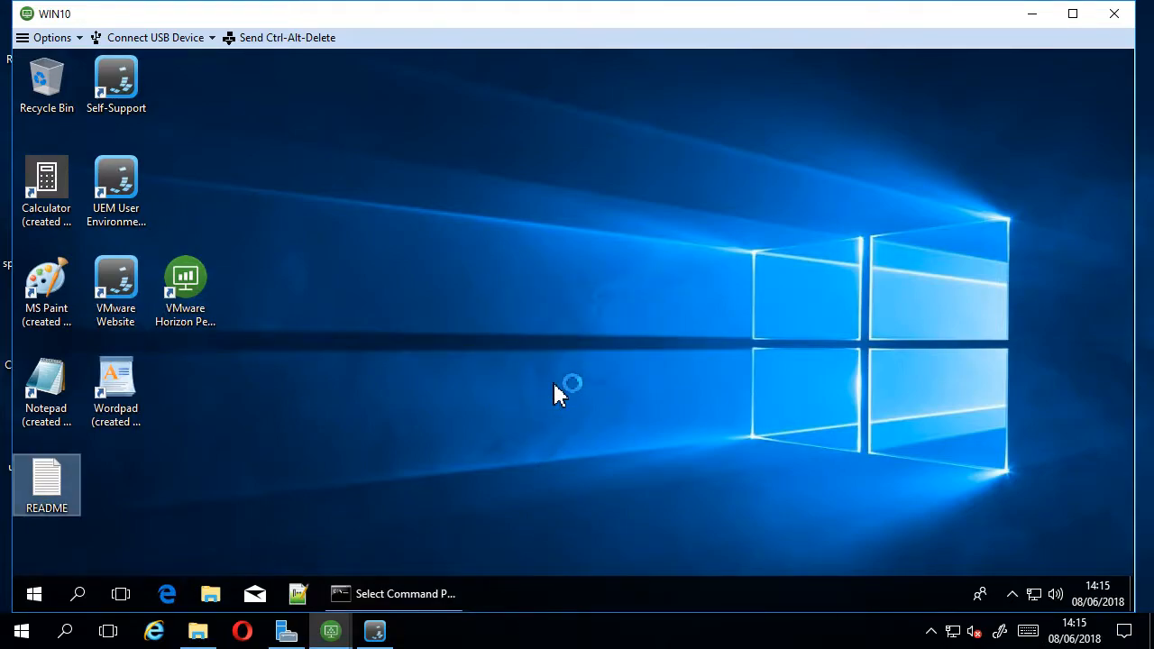
pyautogui.doubleClick(47, 483)
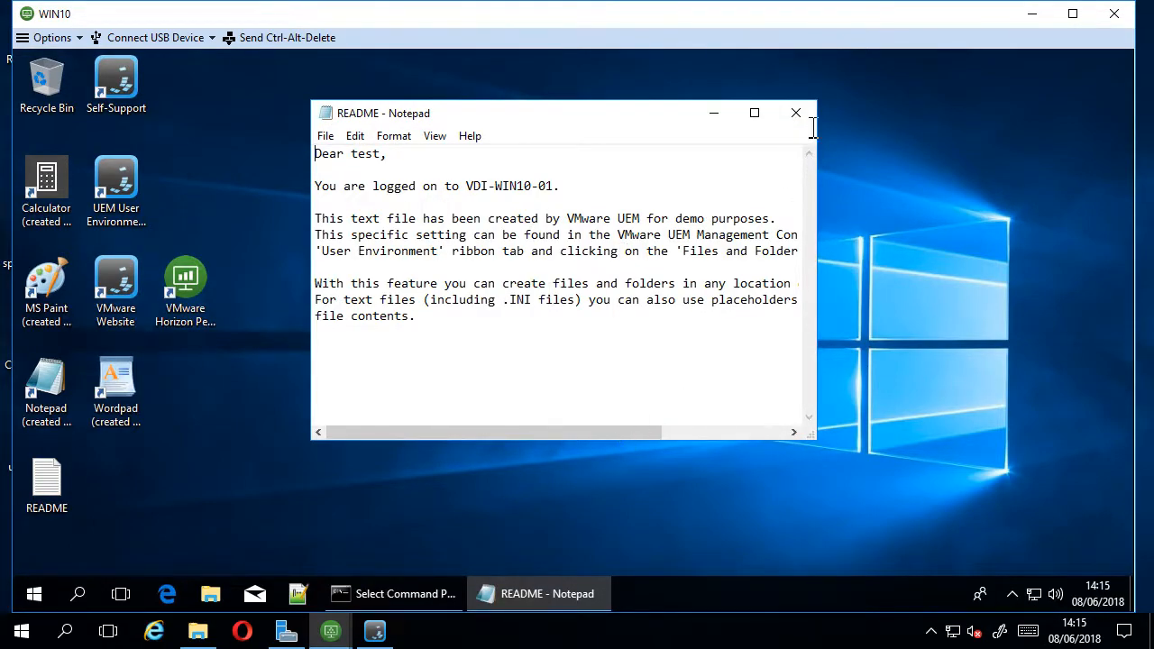
pyautogui.click(795, 112)
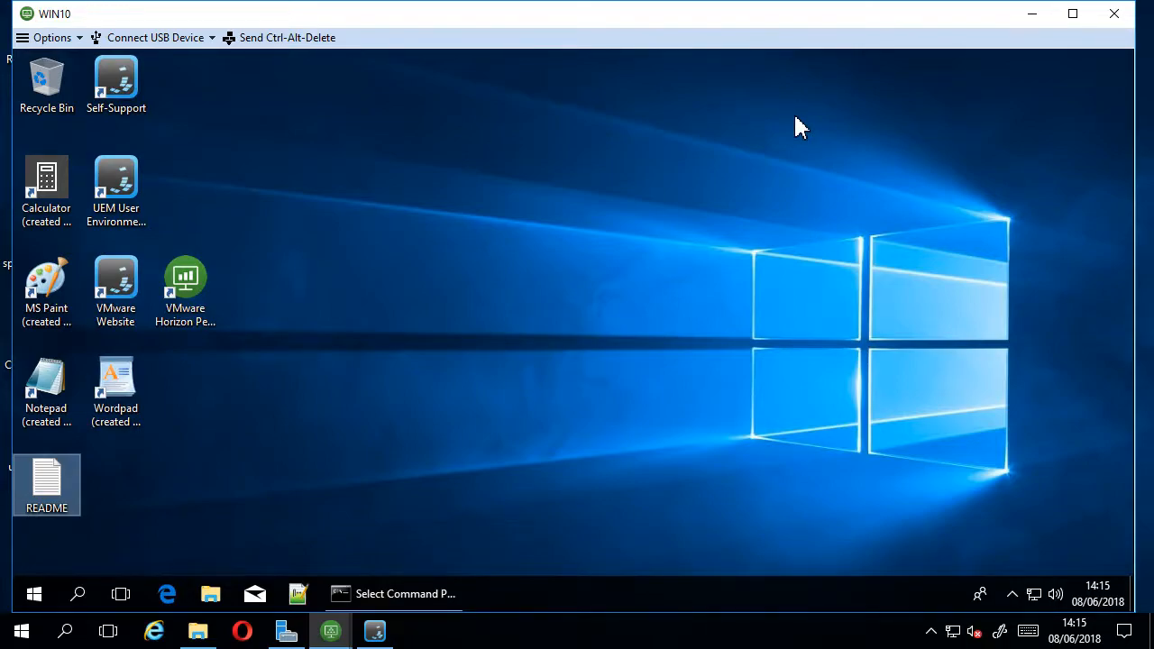
pyautogui.moveTo(628, 126)
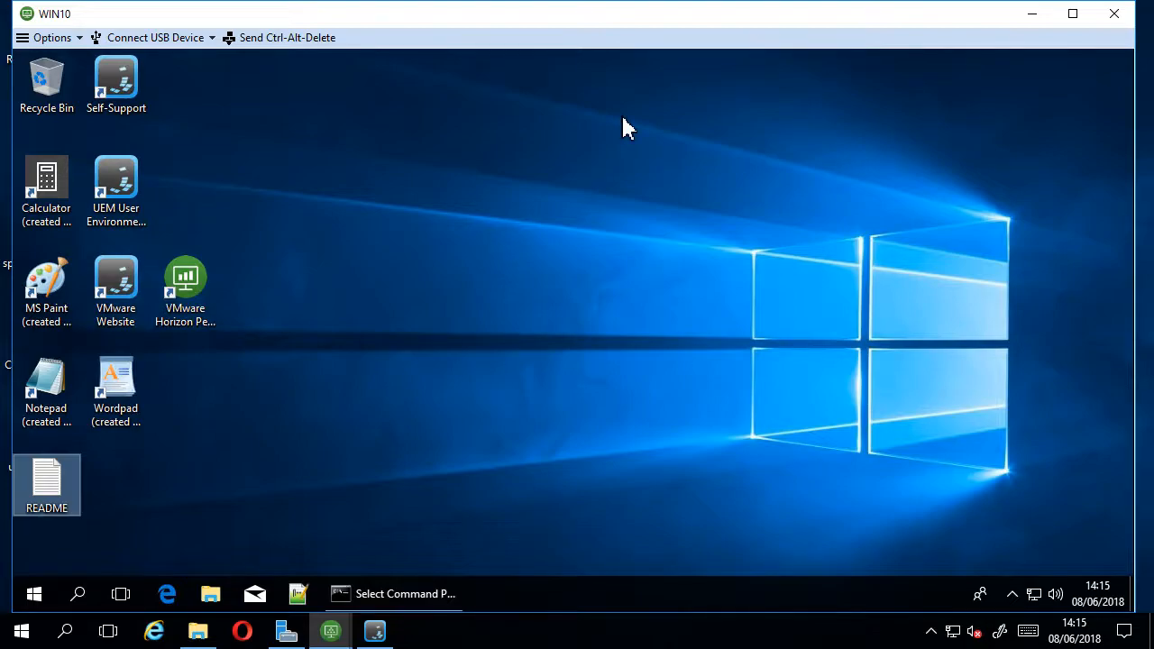
pyautogui.moveTo(525, 200)
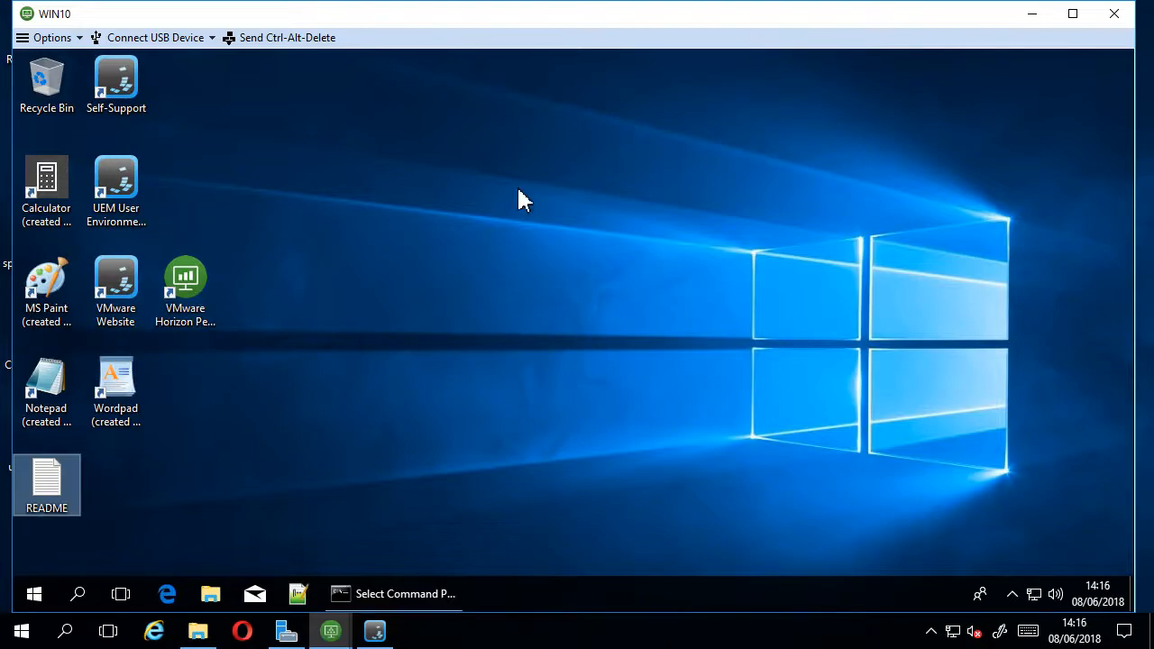